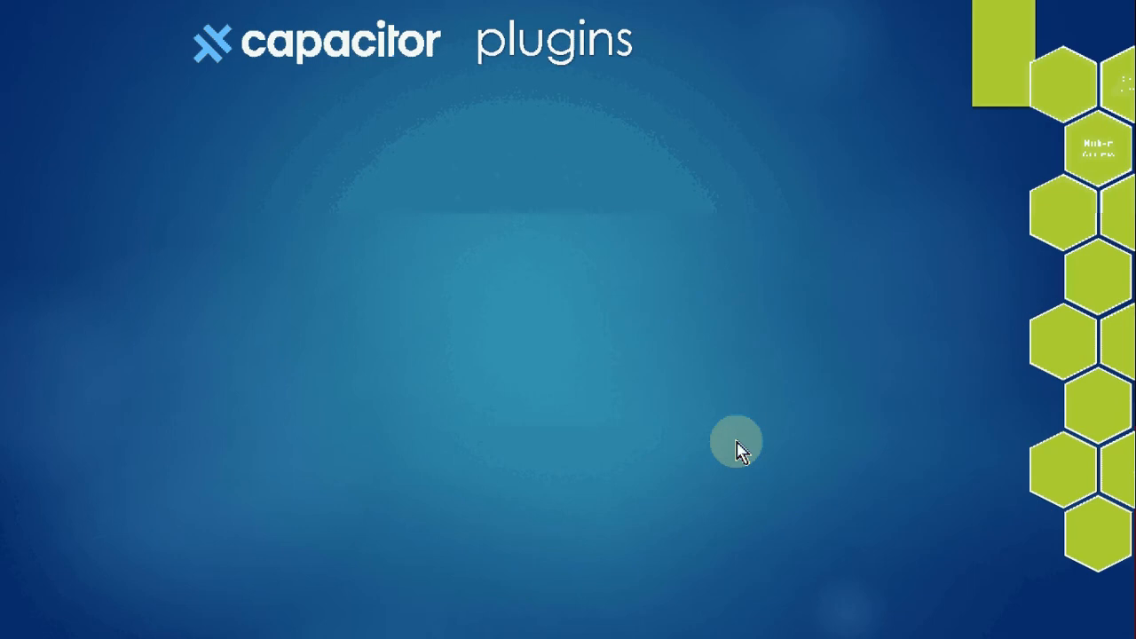
Step: Reveal the Capacitor plugin names (Accessibility through Keyboard) on the PowerPoint slide
key(alt+tab)
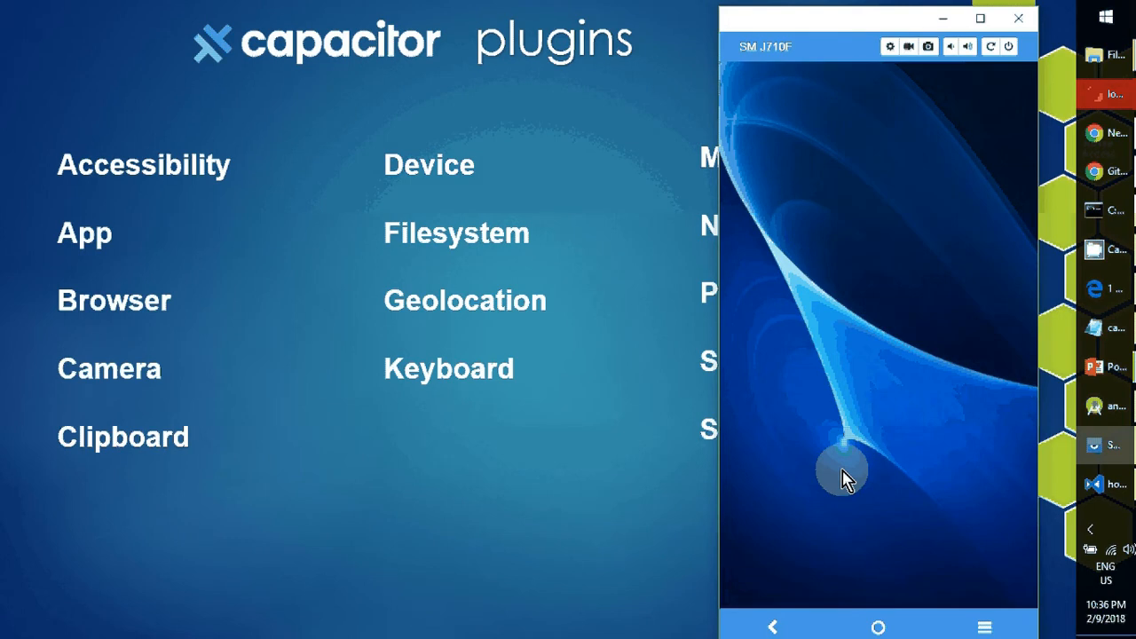
Step: Launch the Ionic Capacitor demo app on the phone, enter its Device page, then bring VS Code forward
click(843, 470)
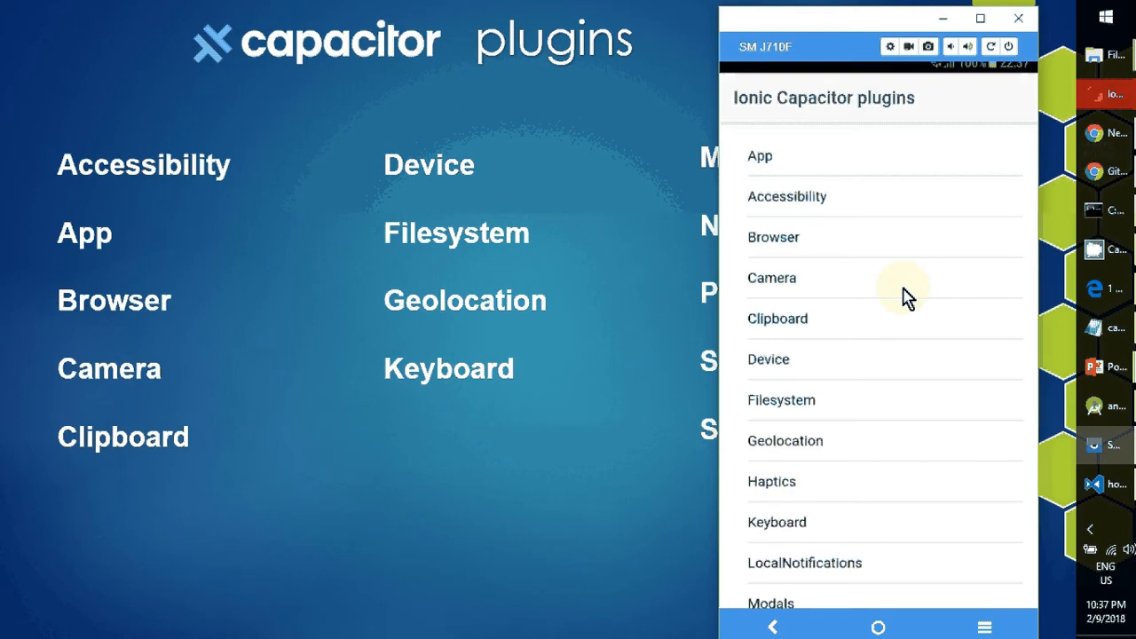
scroll(down, 3)
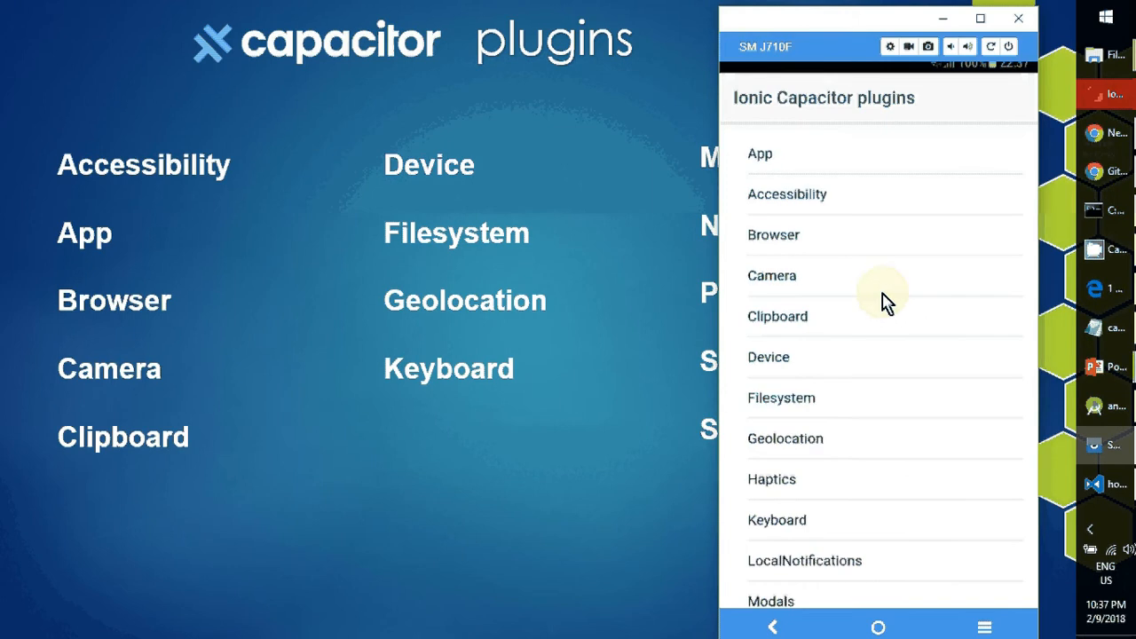
mouse_move(803, 365)
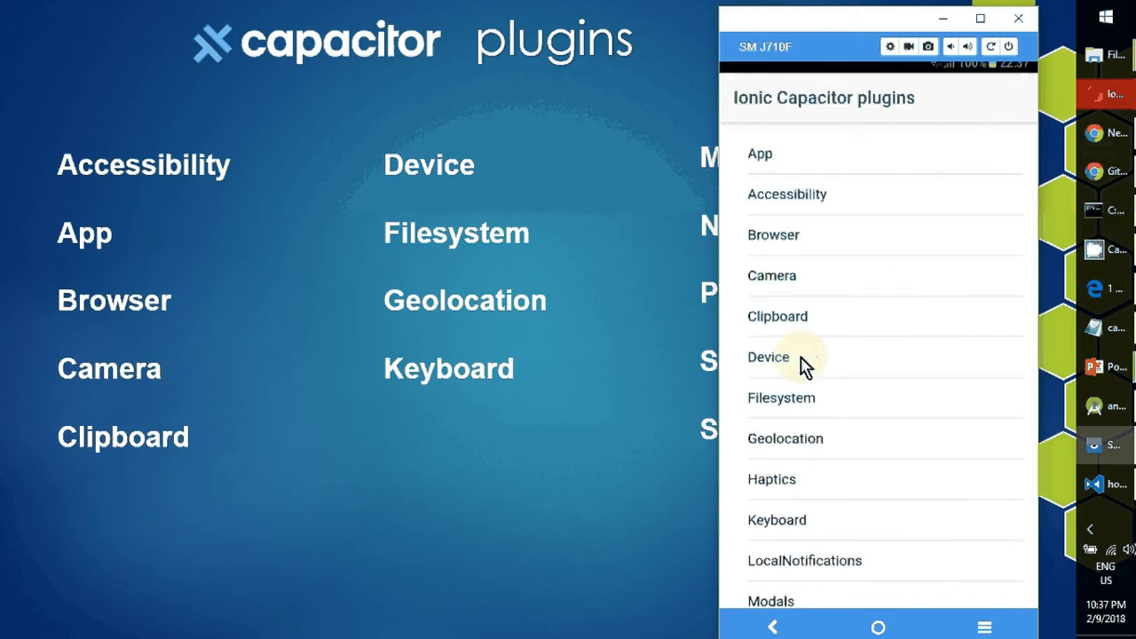
click(769, 357)
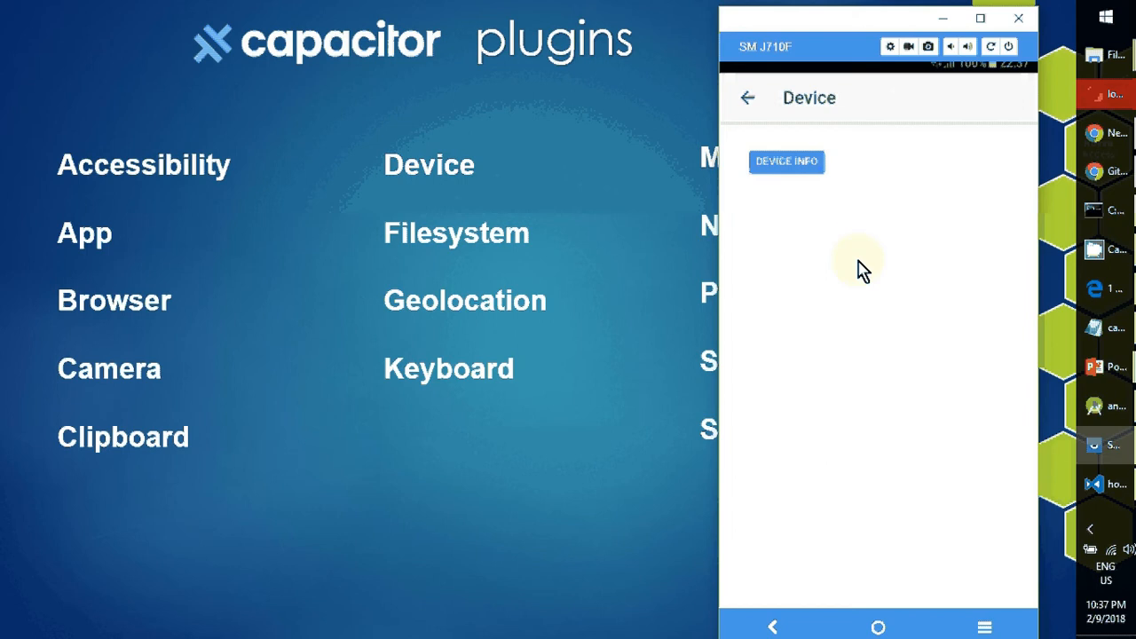
key(alt+tab)
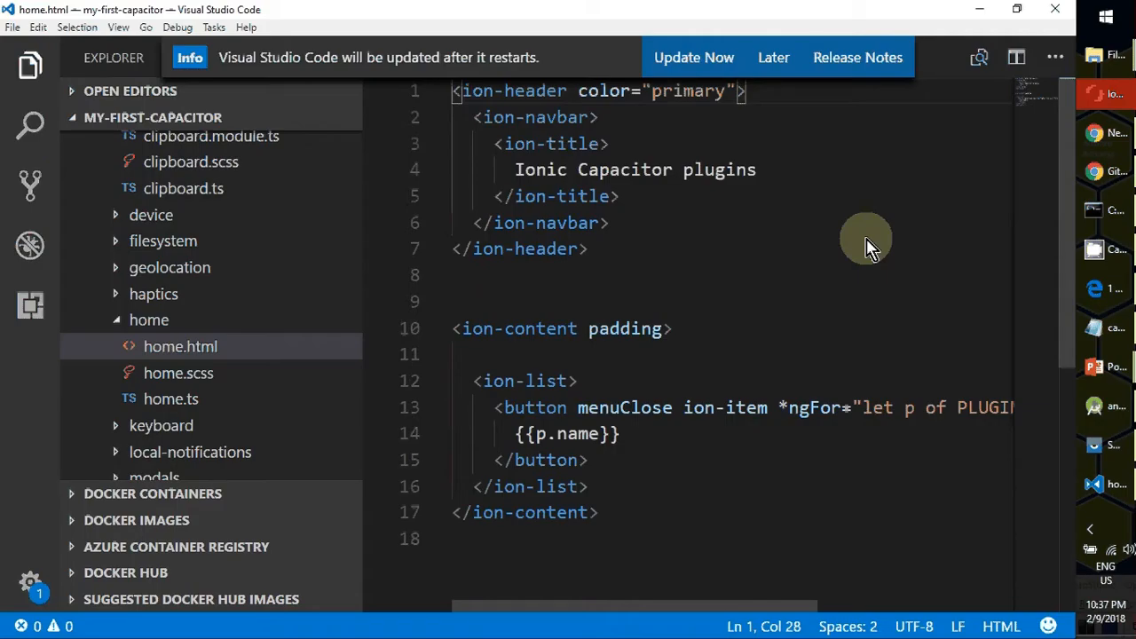
mouse_move(239, 319)
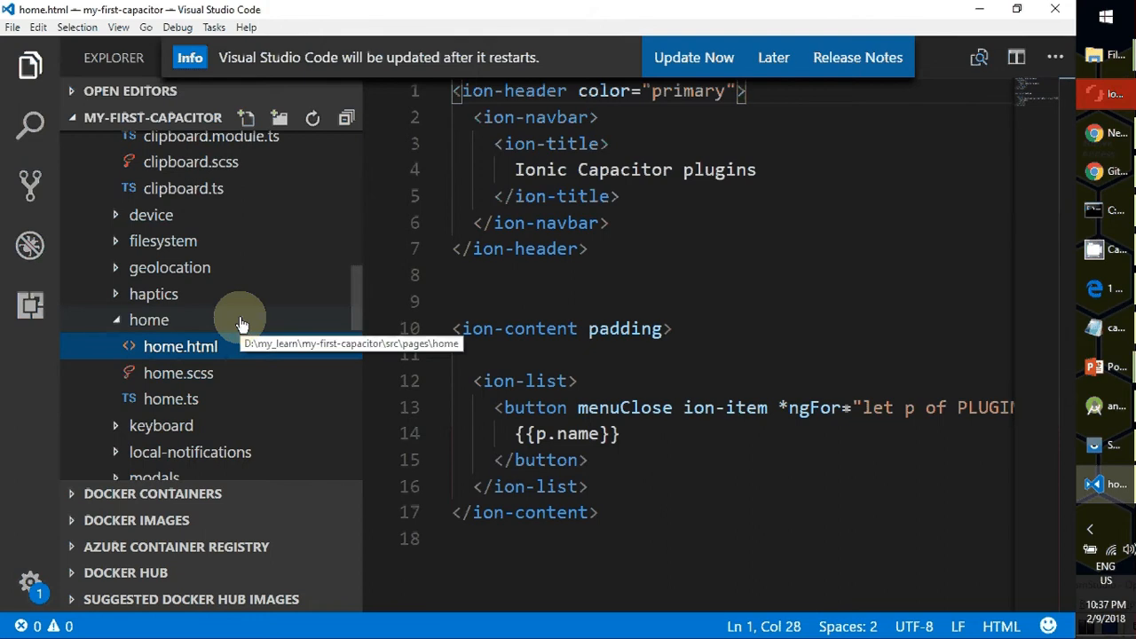
Step: Show device.ts from the device folder, highlighting its Plugins import from Capacitor core
click(151, 214)
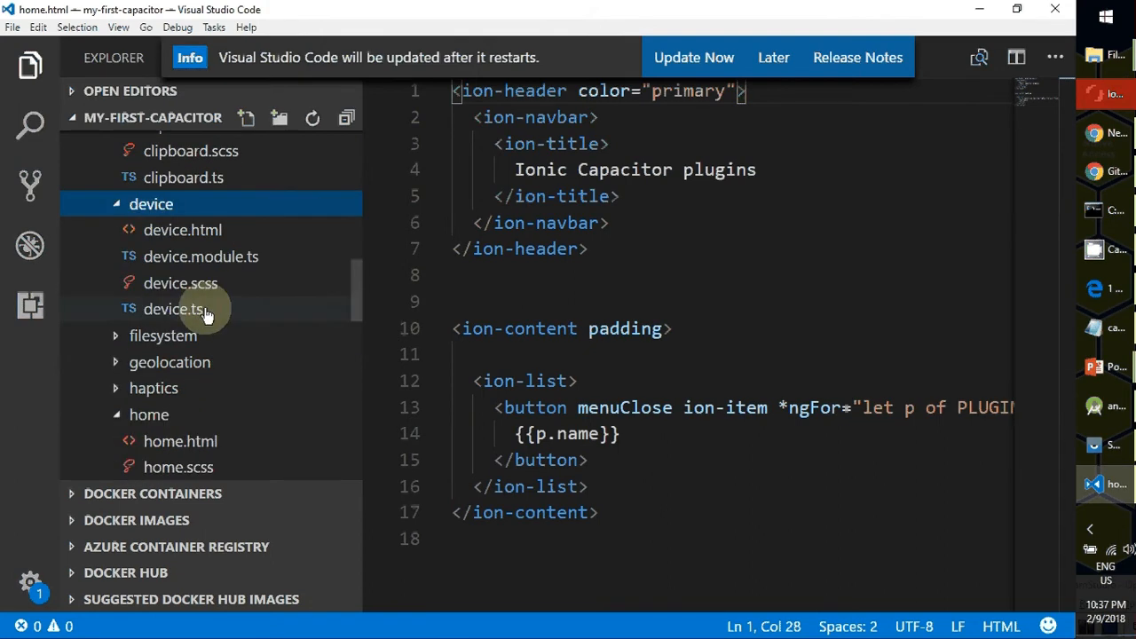
click(174, 309)
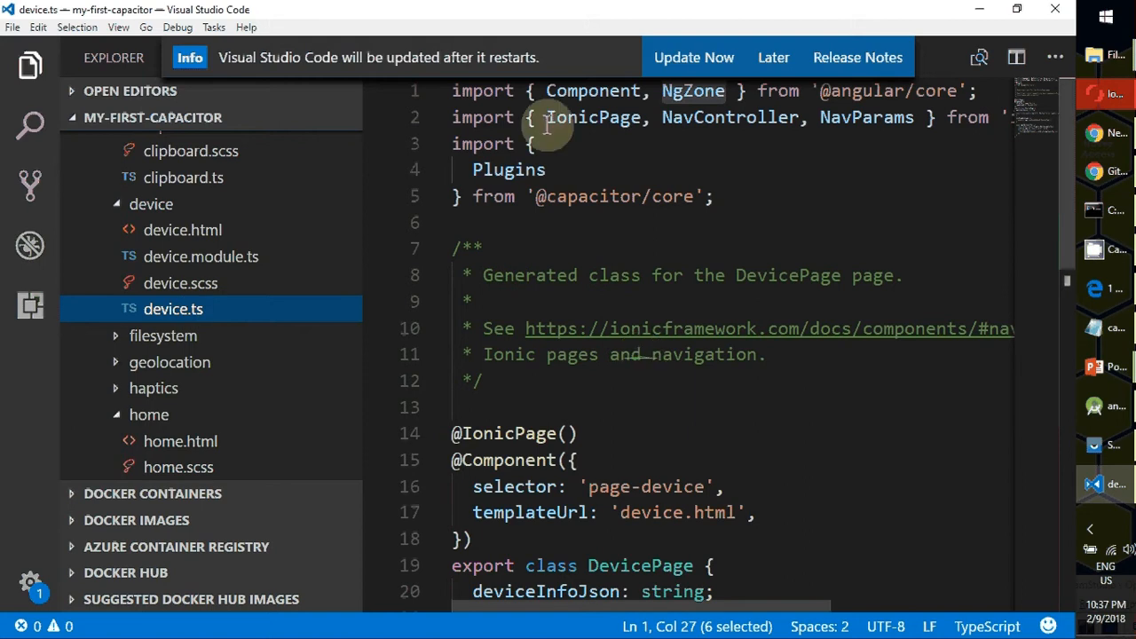
double_click(507, 171)
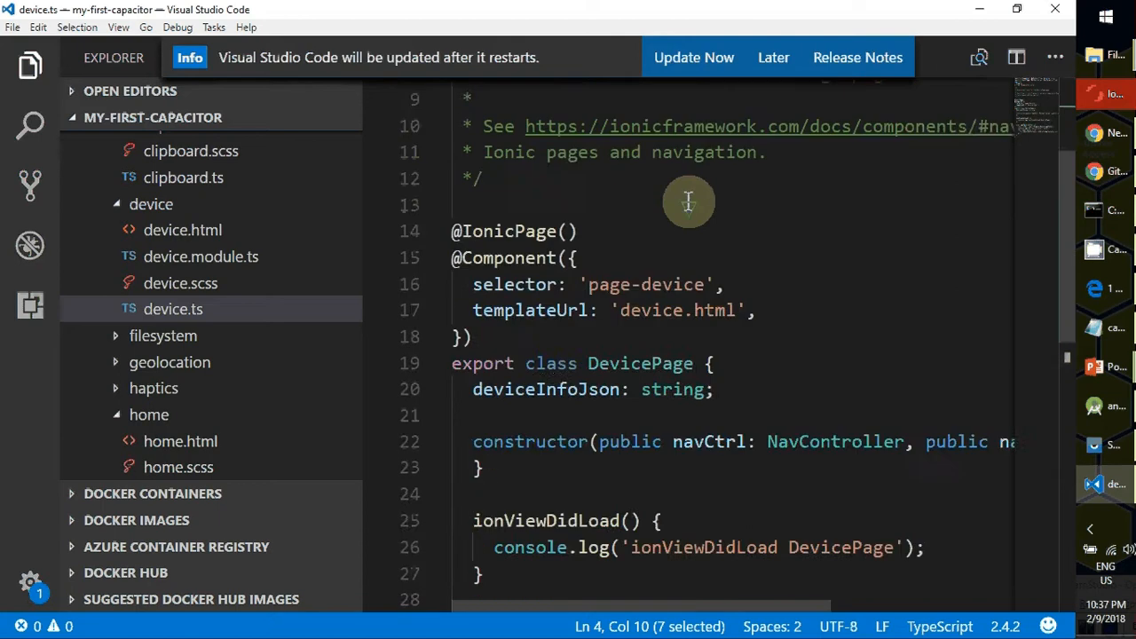
scroll(down, 3)
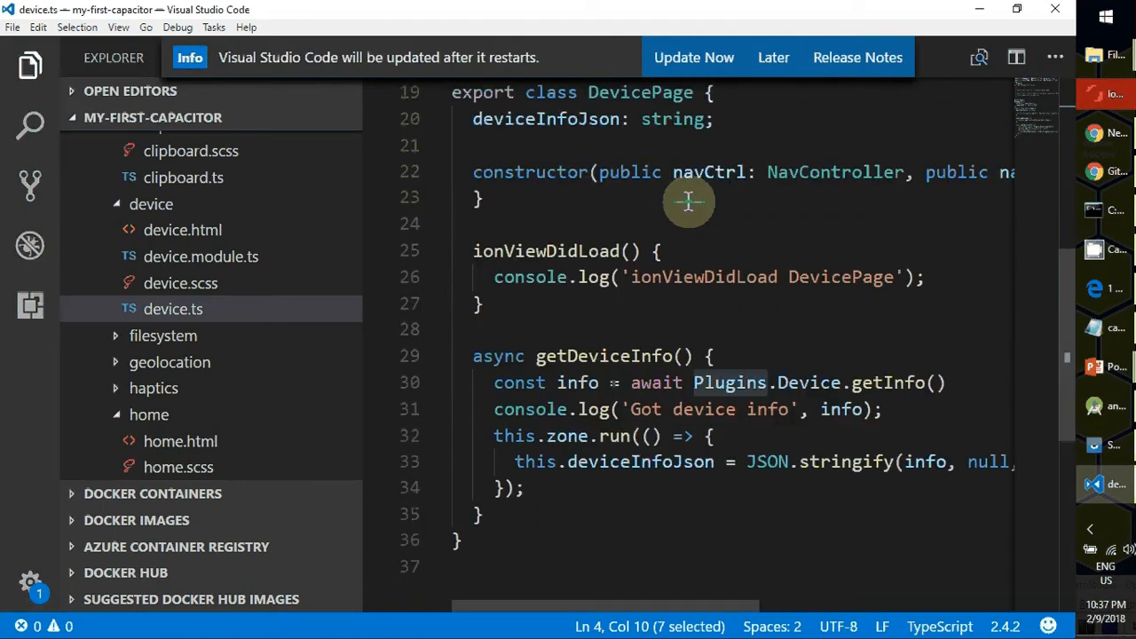
mouse_move(717, 173)
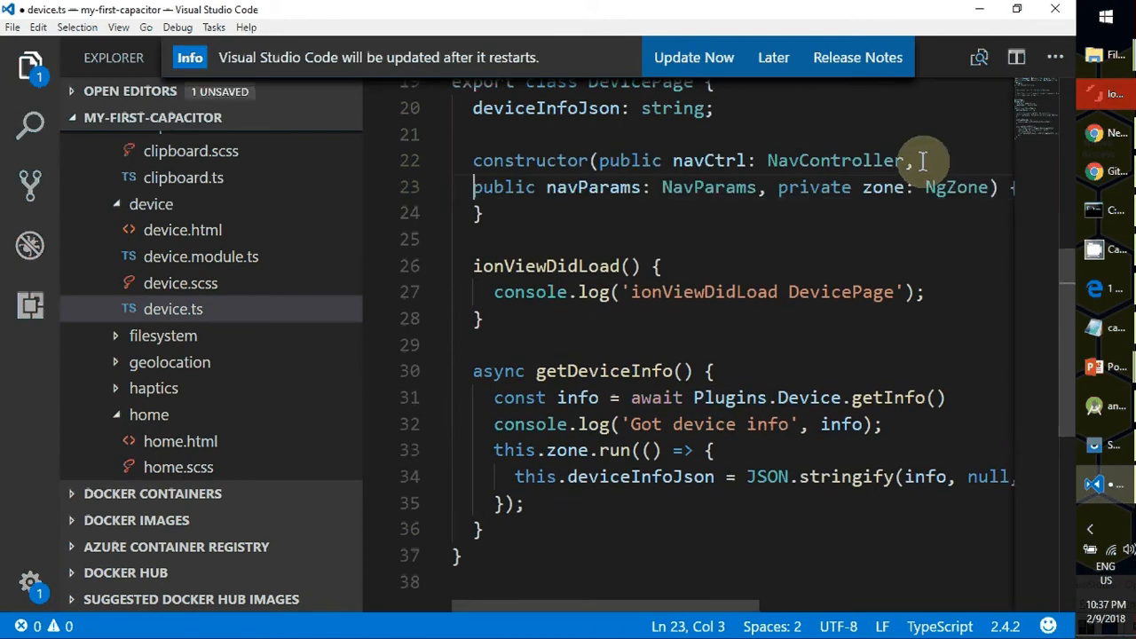
scroll(down, 3)
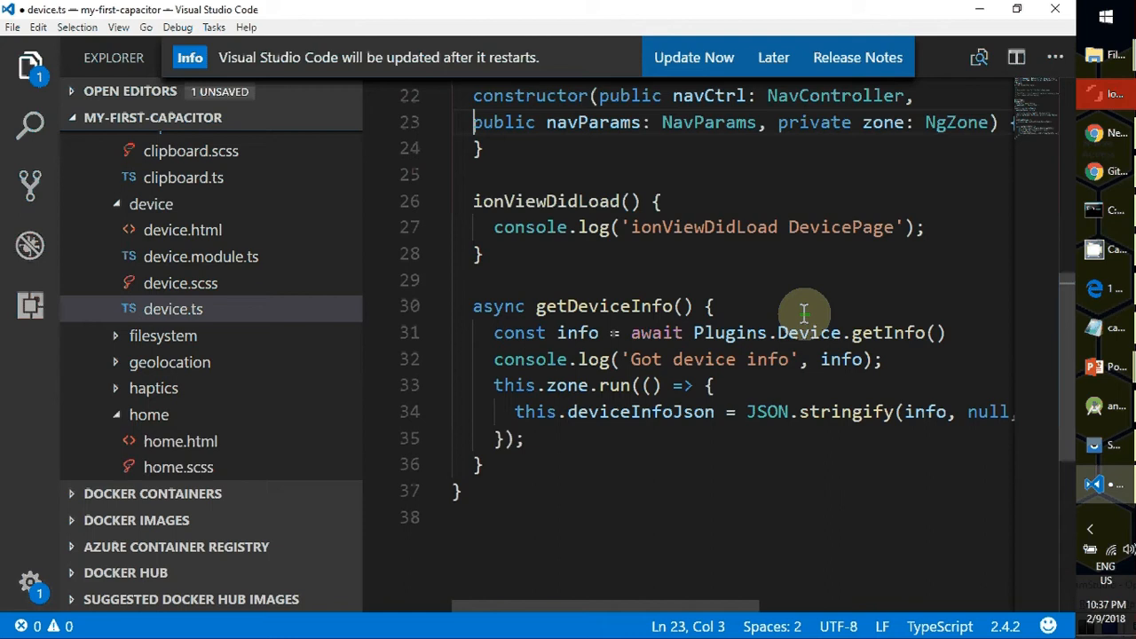
scroll(down, 3)
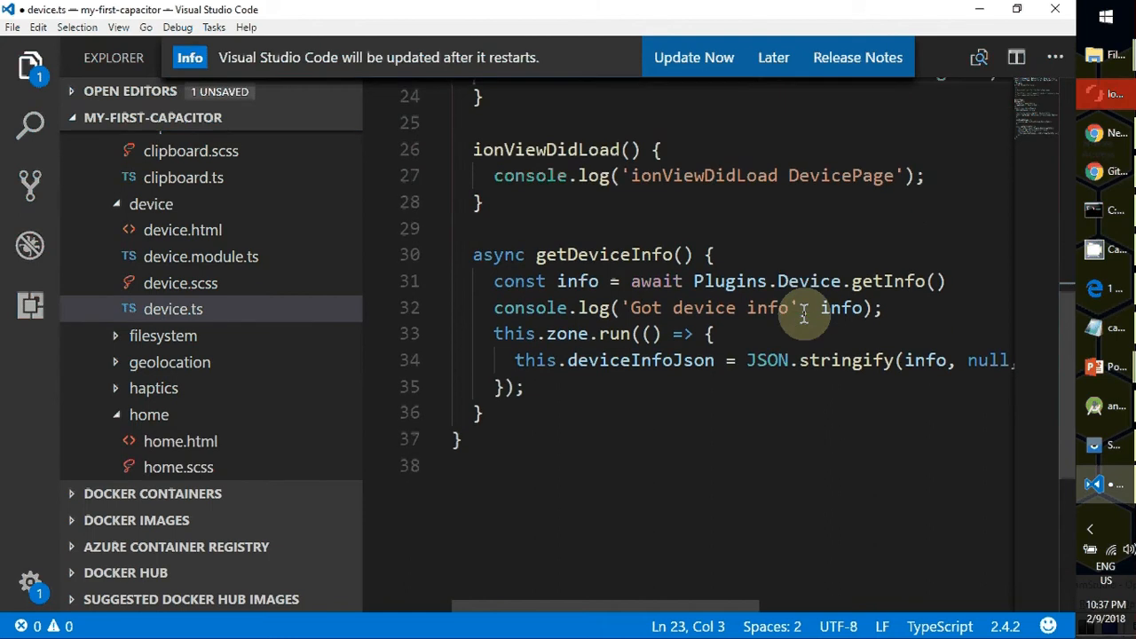
mouse_move(788, 327)
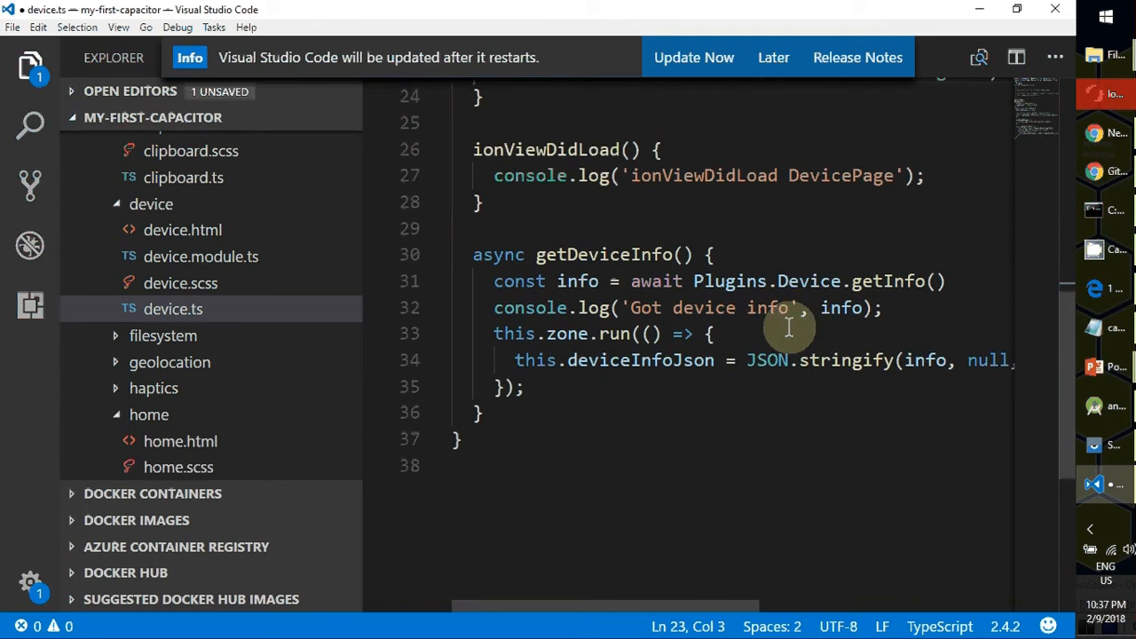
mouse_move(862, 396)
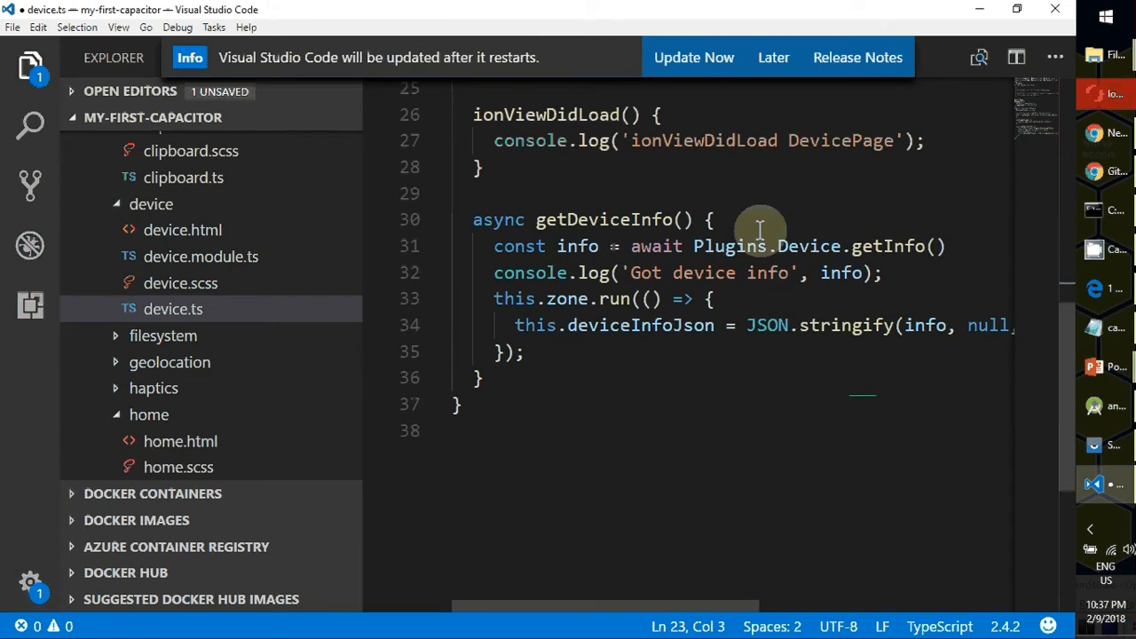
Step: Highlight getDeviceInfo and its Plugins.Device.getInfo call, then move to device.html
double_click(605, 220)
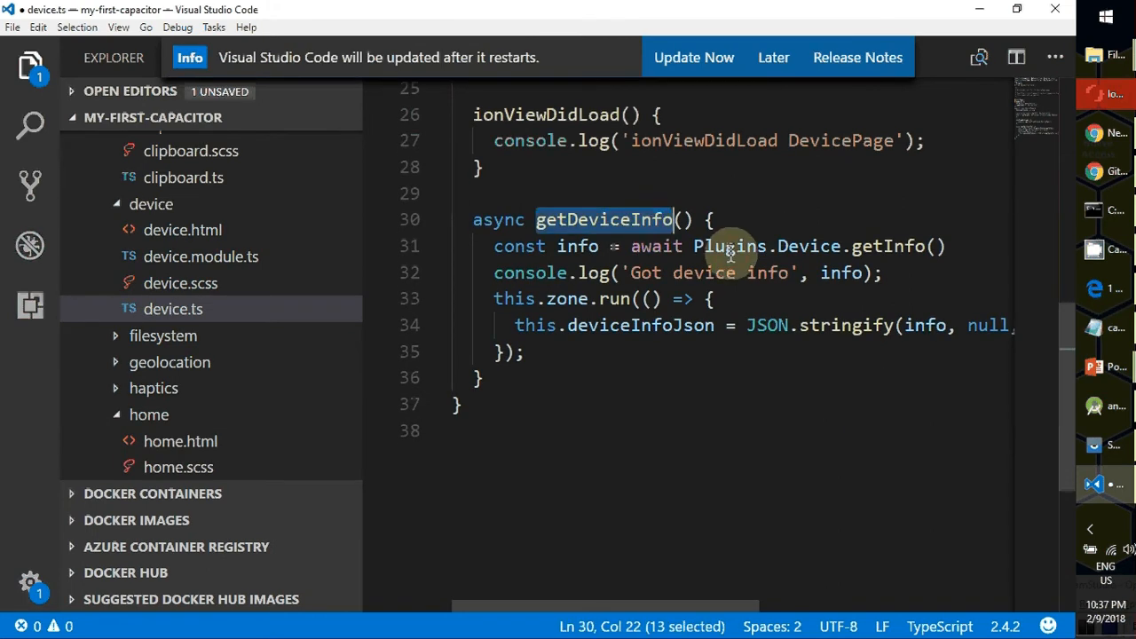
double_click(897, 245)
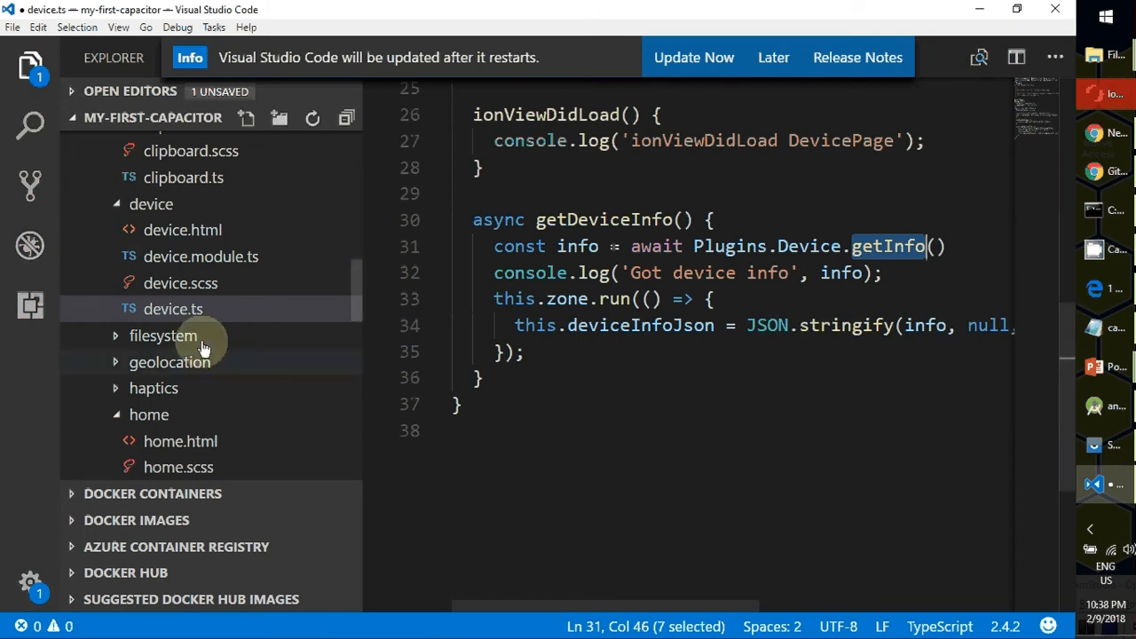
click(181, 231)
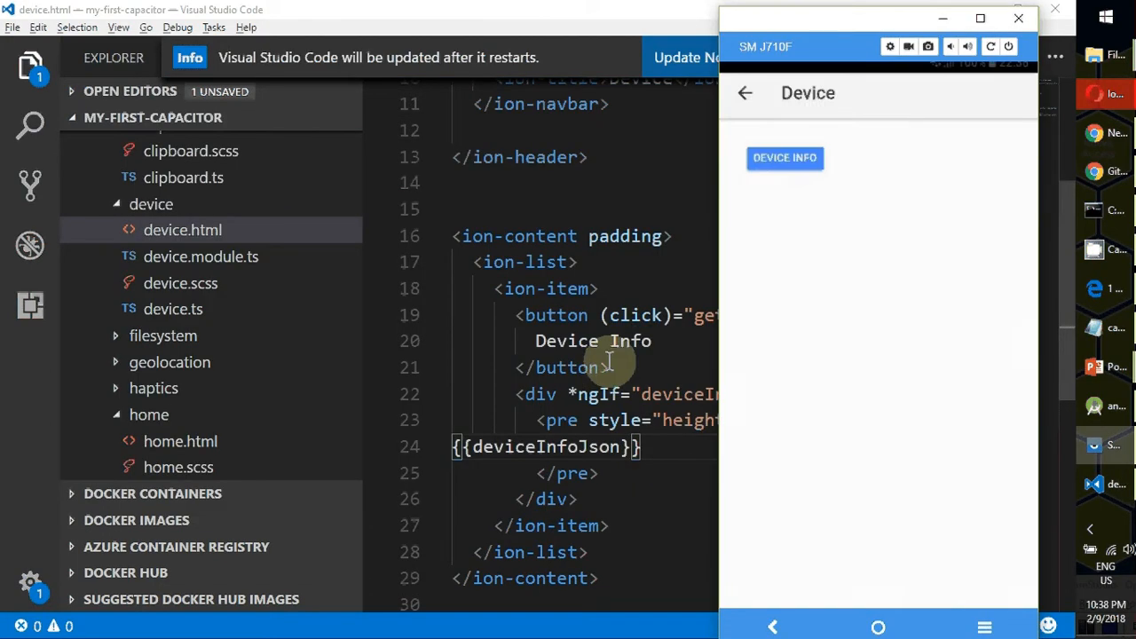
Step: Fetch the phone's device info JSON (model SM-J710F, Android 7.0) on the mirrored Device page
click(784, 161)
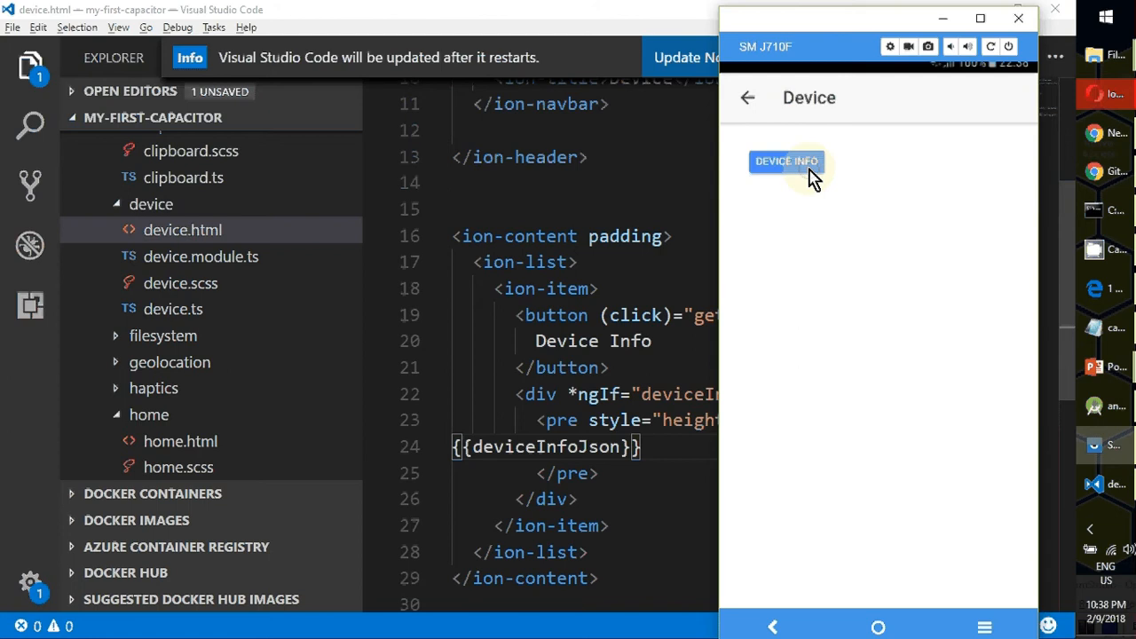
click(784, 159)
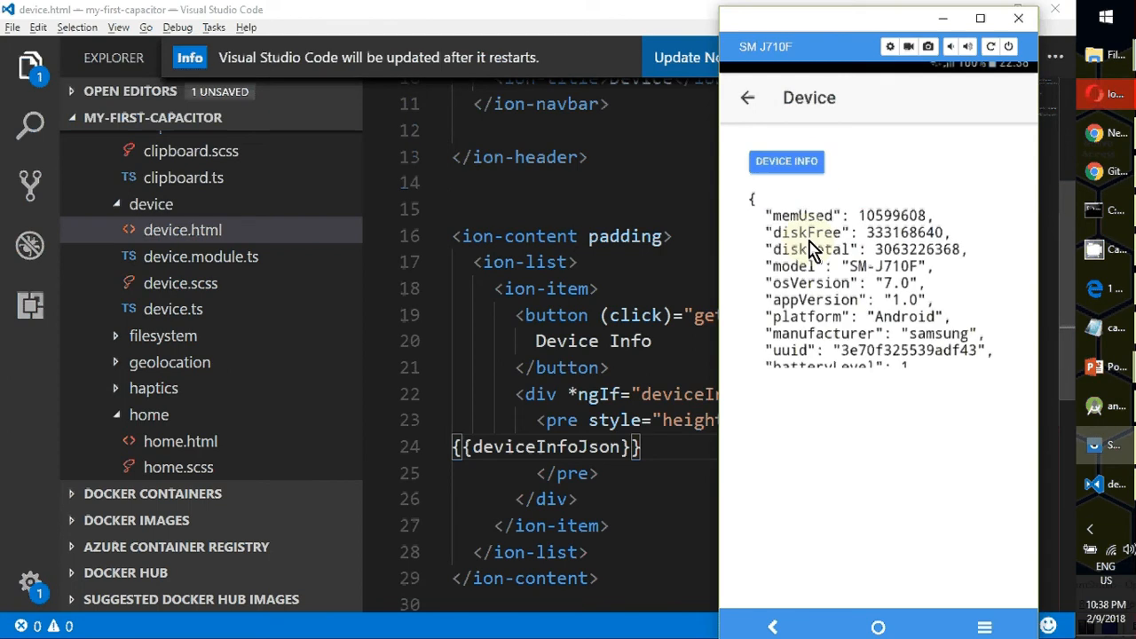
mouse_move(841, 256)
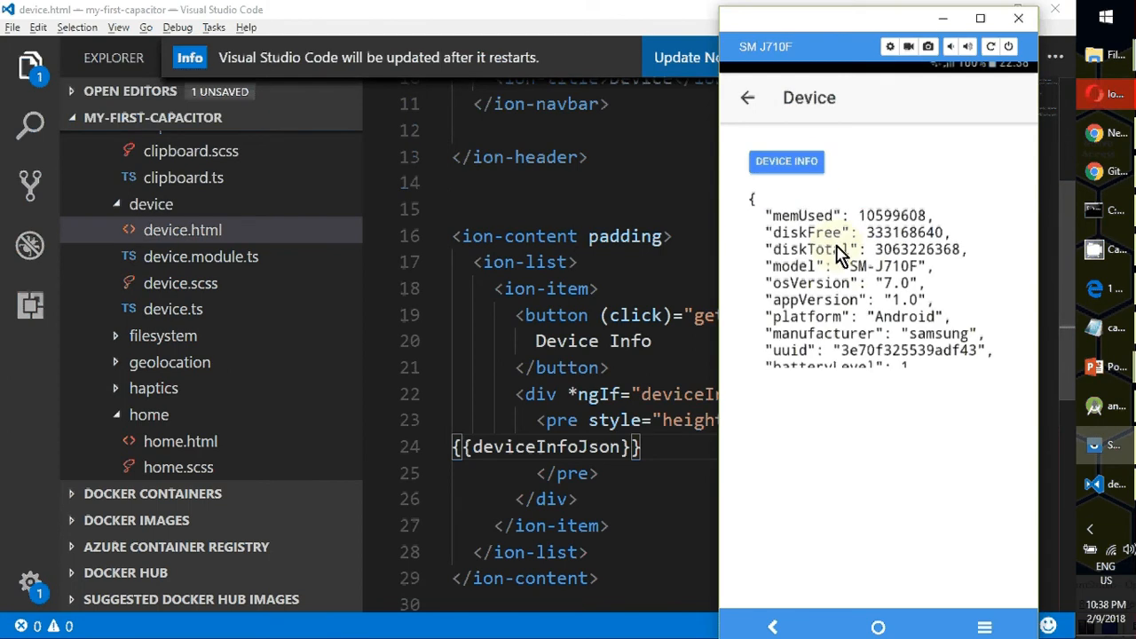
mouse_move(826, 248)
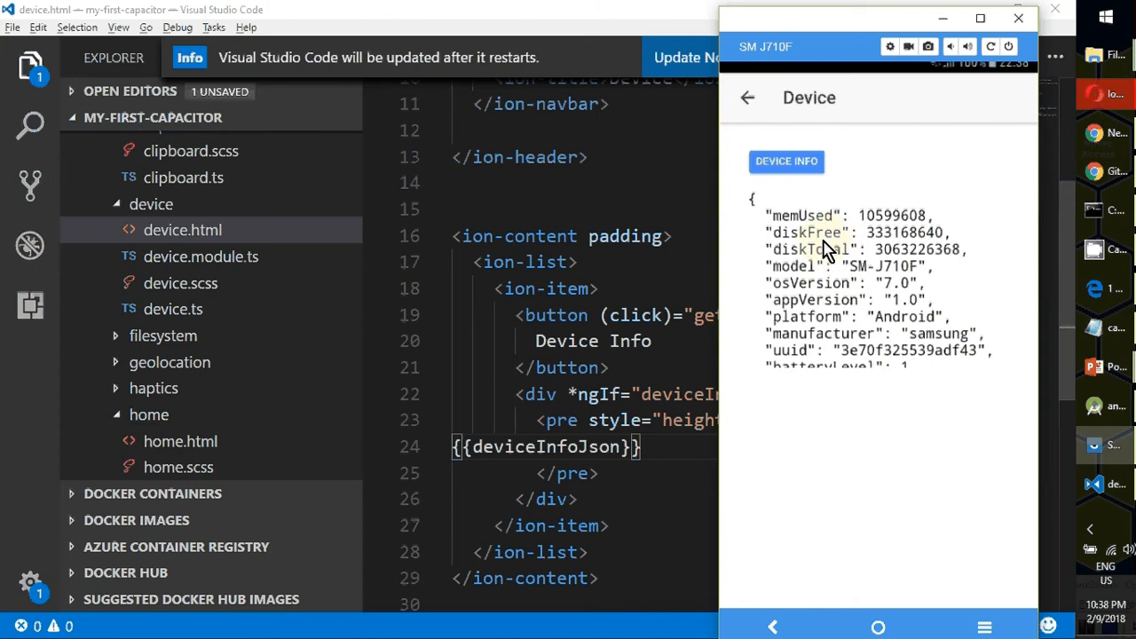
mouse_move(841, 270)
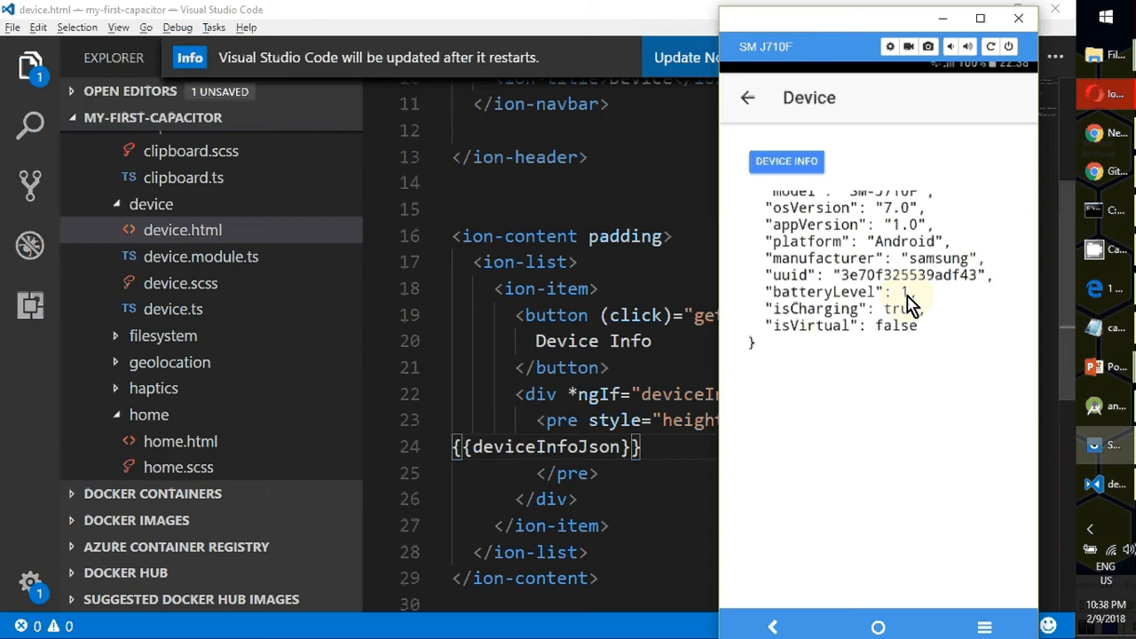
mouse_move(914, 306)
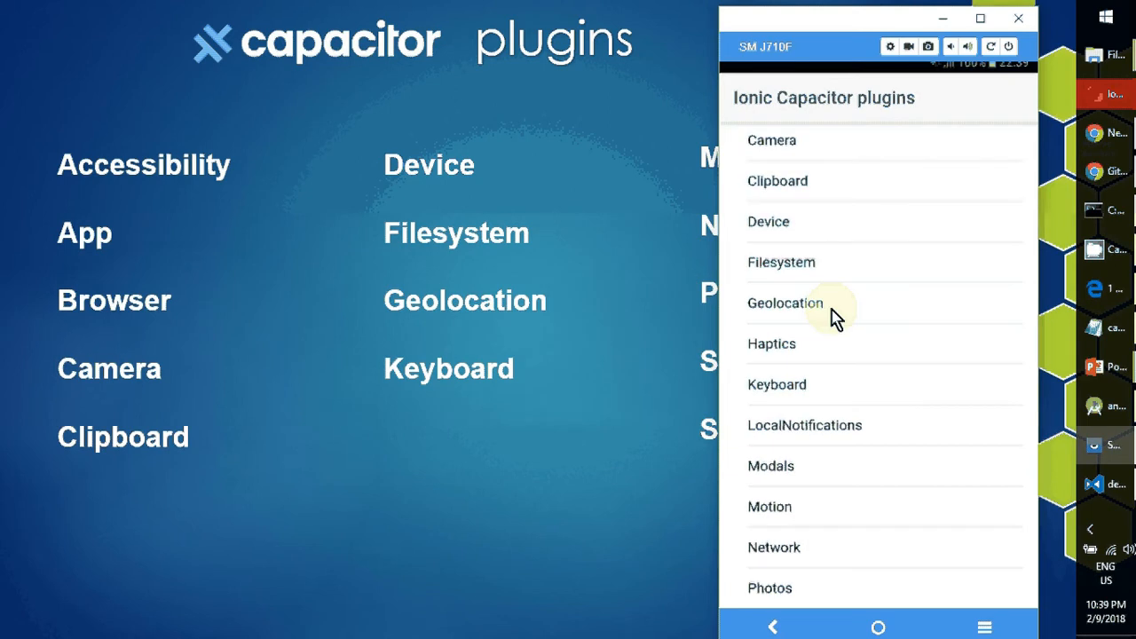
Step: Request the current position on the app's Geolocation page, showing Lat 0 Long 0
click(785, 301)
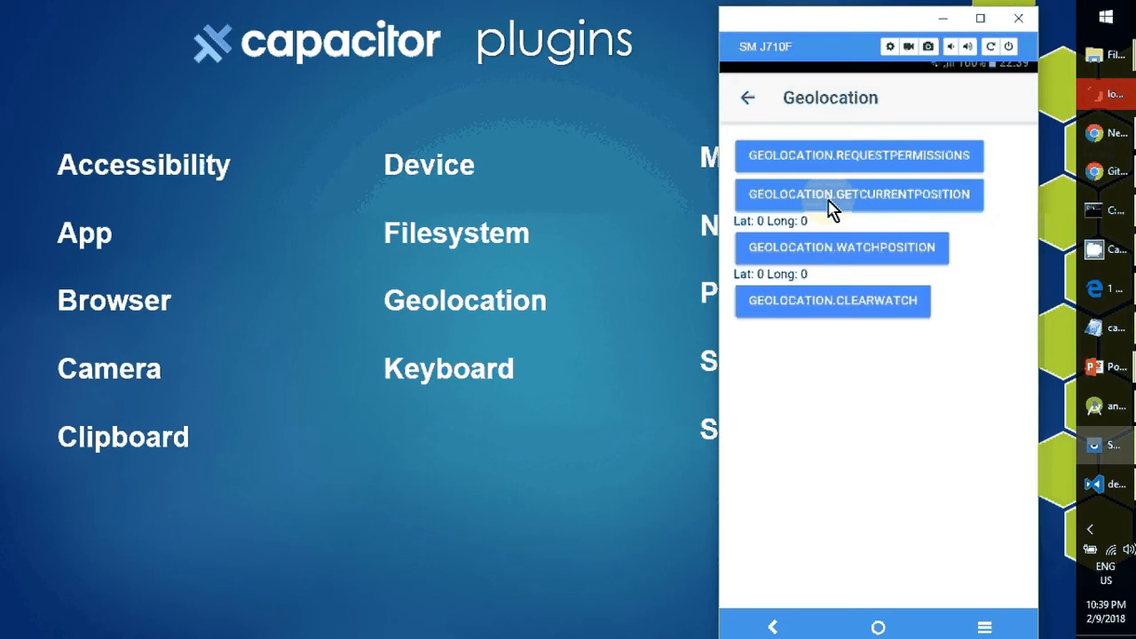
click(859, 193)
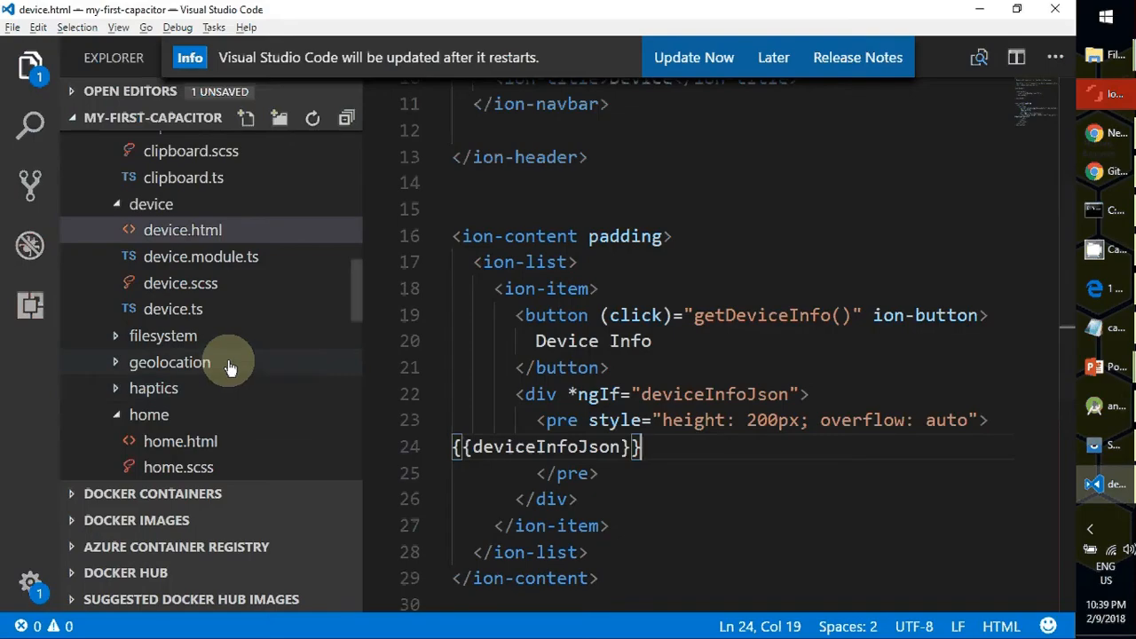
Step: Show geolocation.ts and follow the uses of singleCoords through the file
click(169, 362)
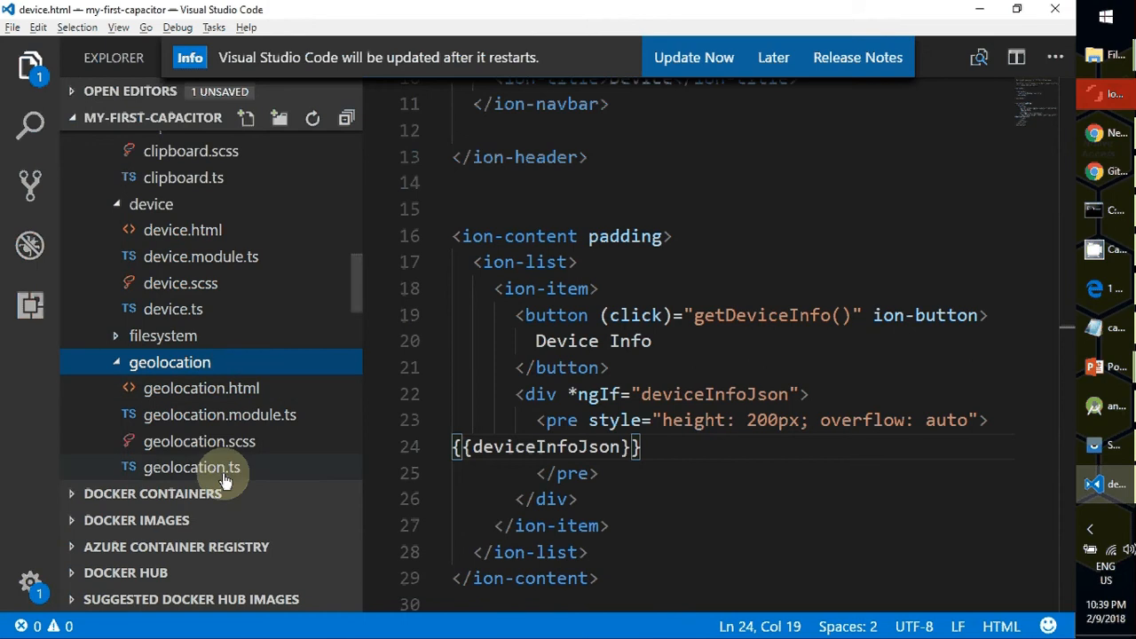
double_click(192, 467)
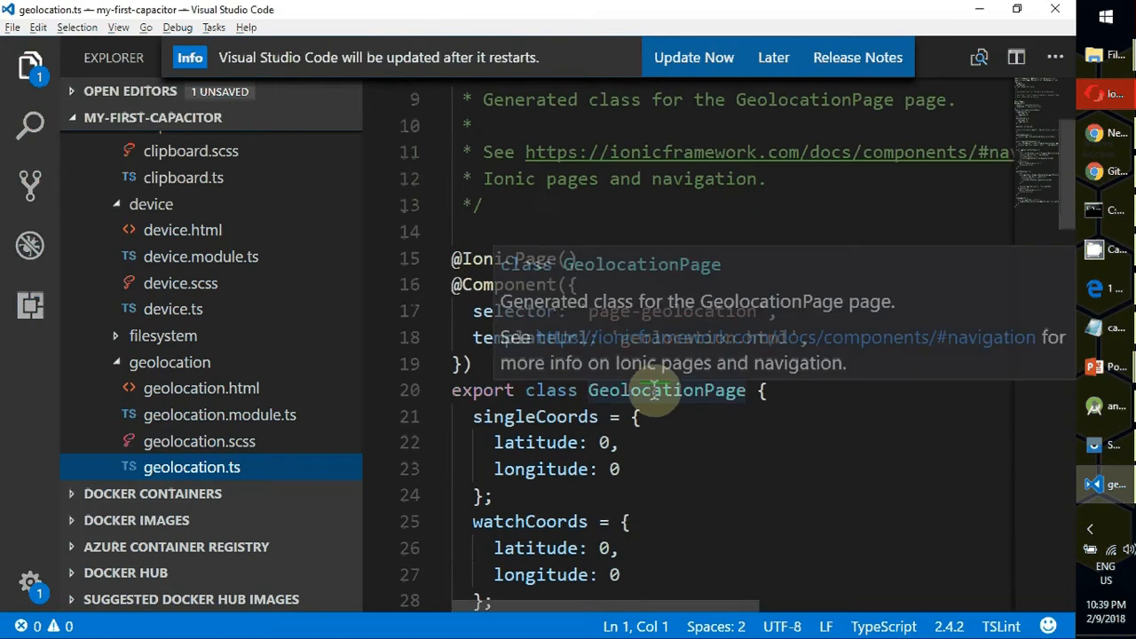
double_click(536, 415)
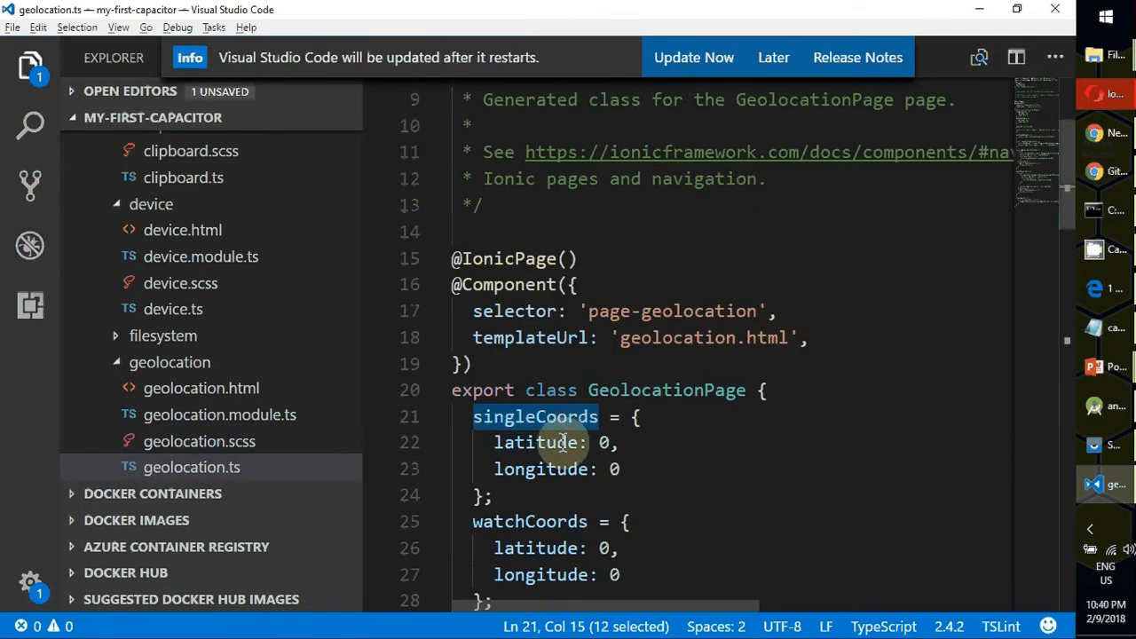
scroll(down, 3)
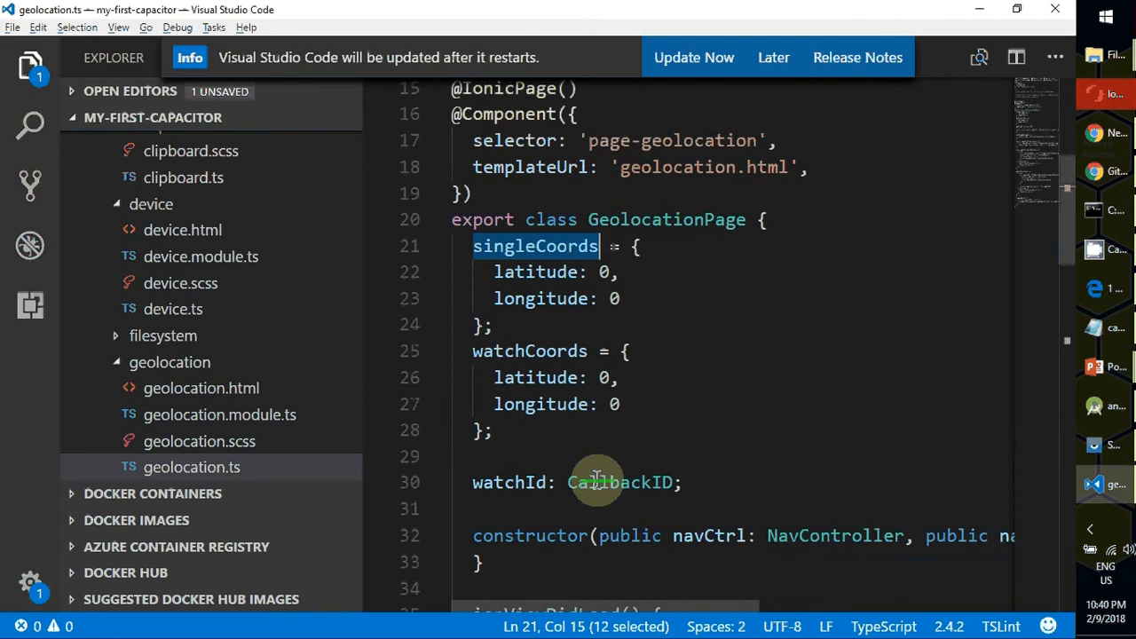
scroll(down, 3)
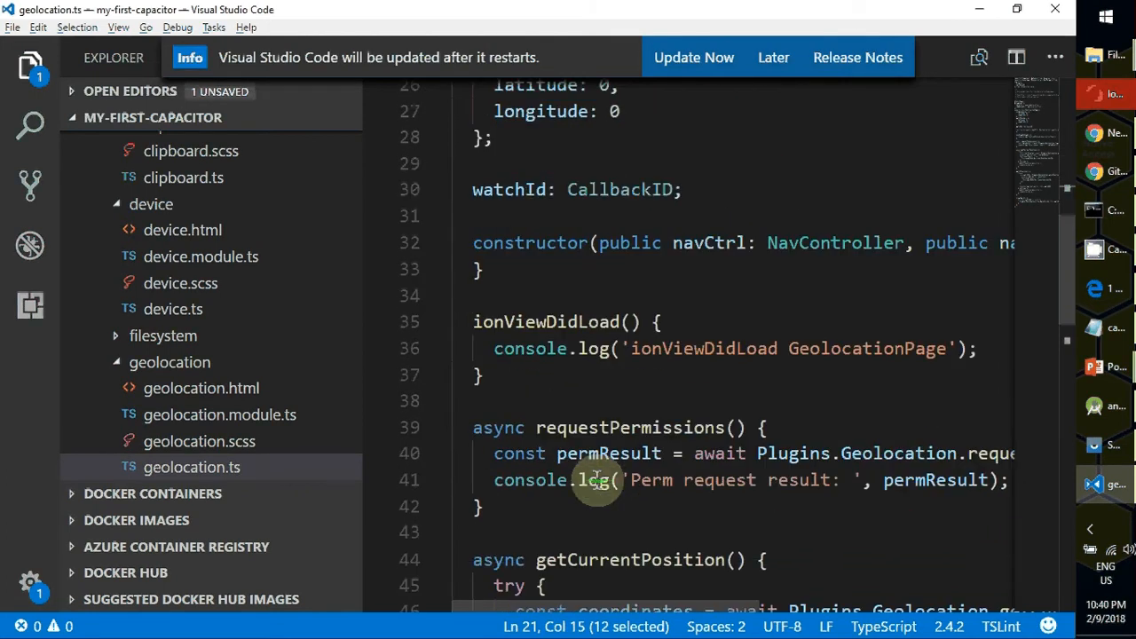
scroll(down, 3)
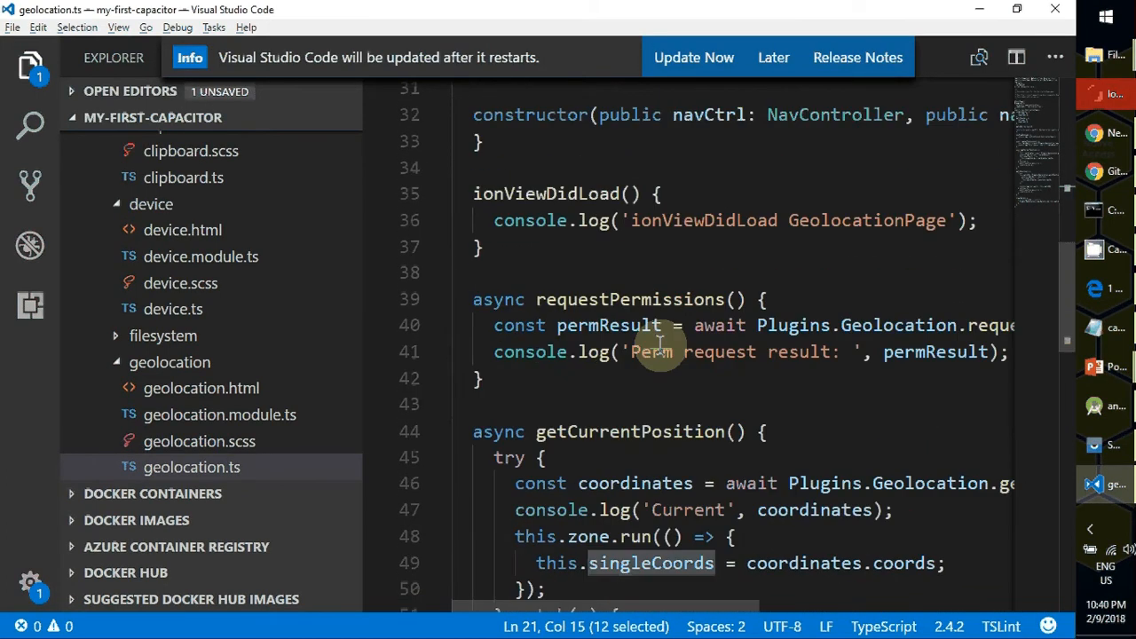
Step: Review getCurrentPosition and the watch methods, then bring up chrome://inspect/#devices
double_click(628, 432)
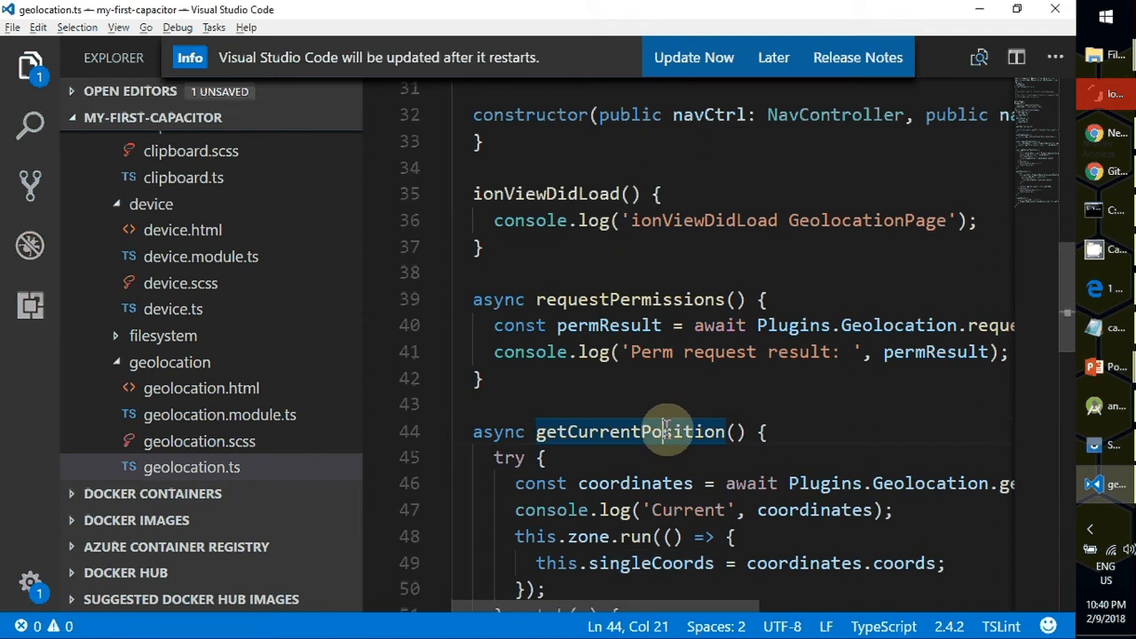
scroll(down, 3)
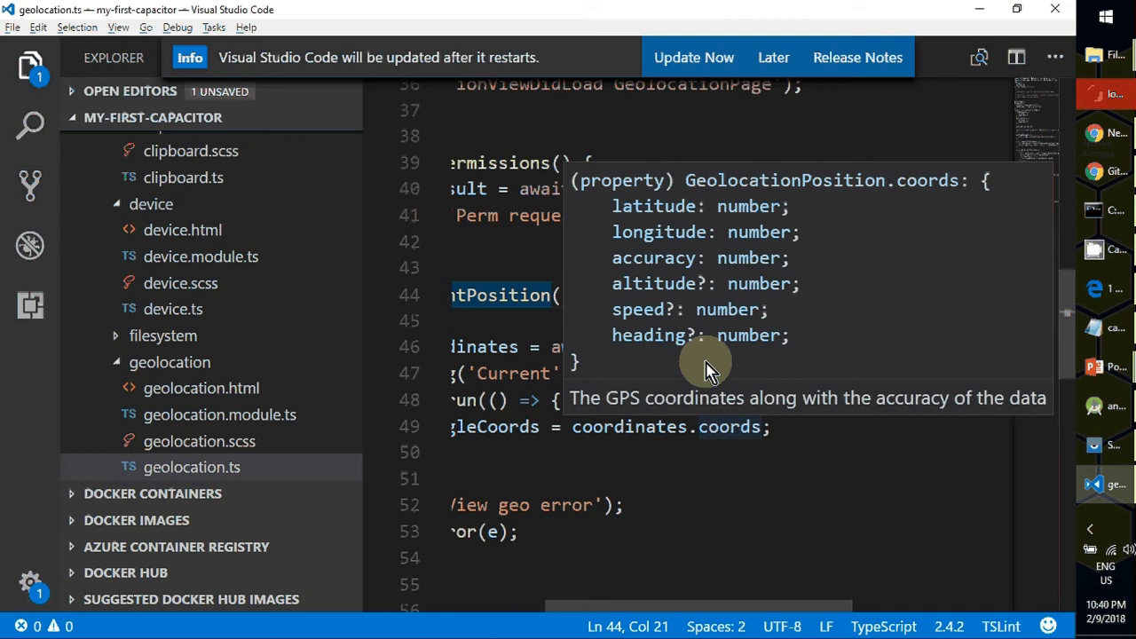
mouse_move(855, 355)
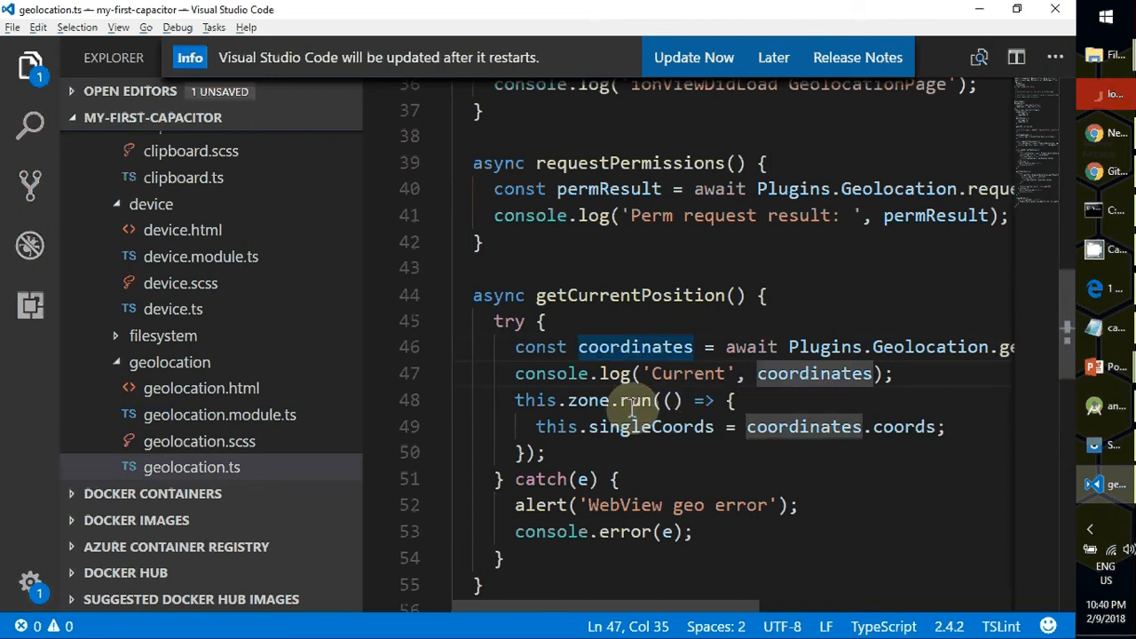
scroll(down, 3)
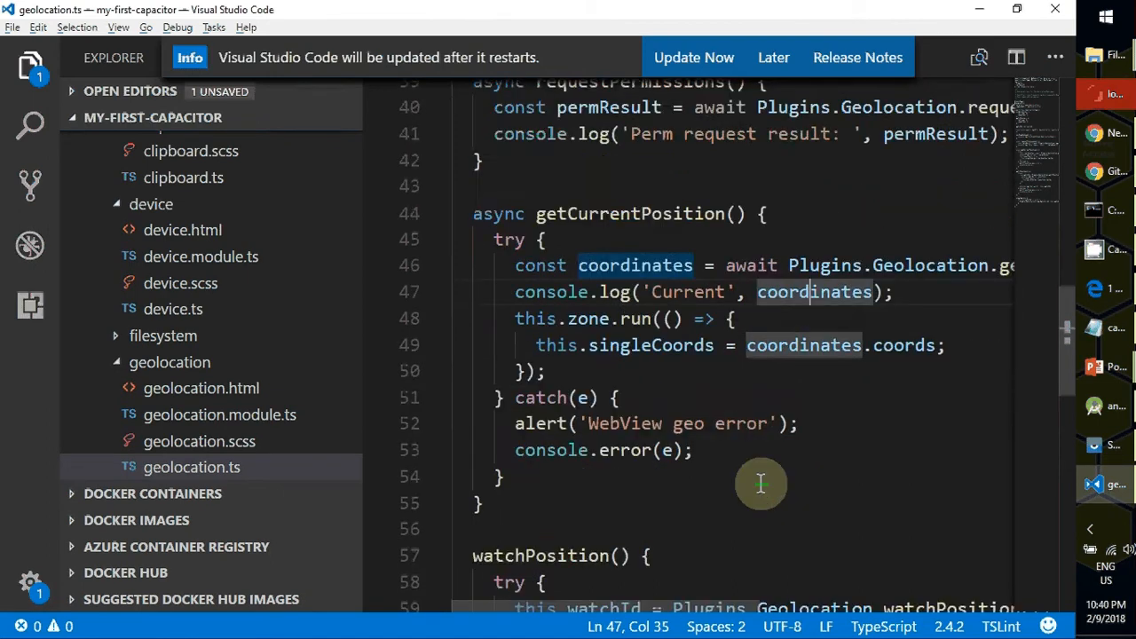
scroll(down, 3)
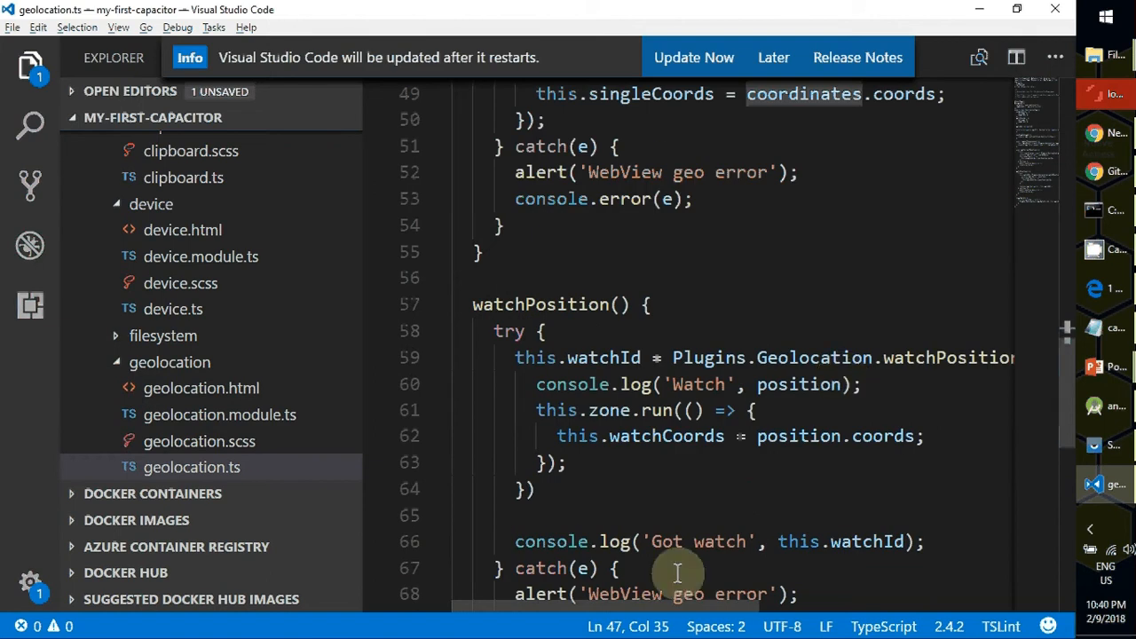
scroll(right, 3)
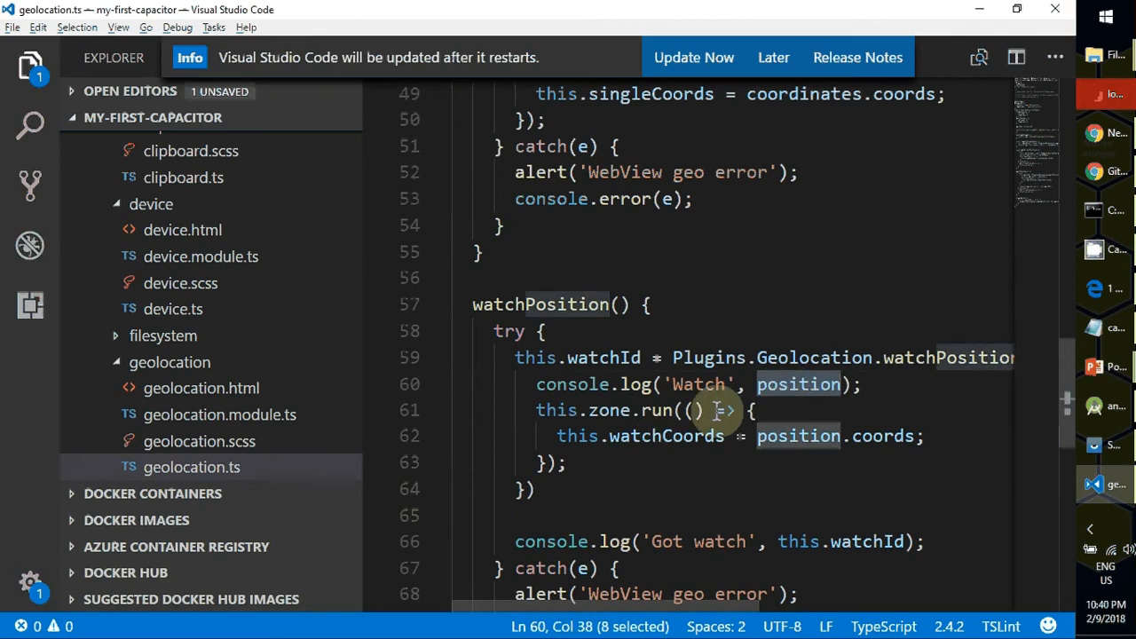
key(alt+tab)
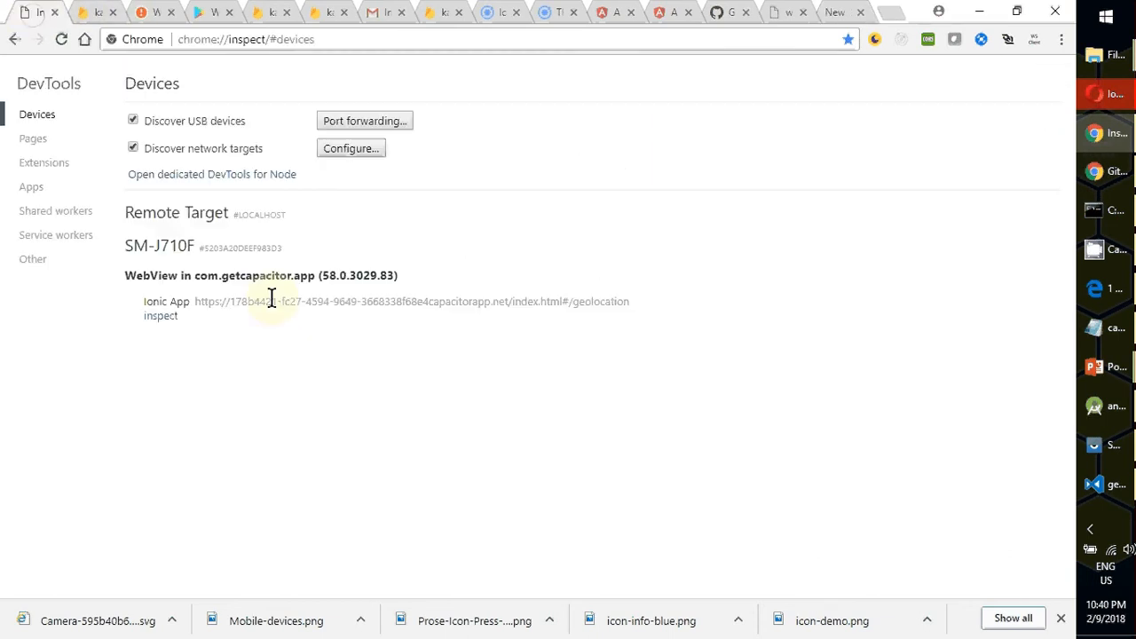
Step: Inspect the phone's Ionic App webview from Chrome's remote devices page
click(160, 316)
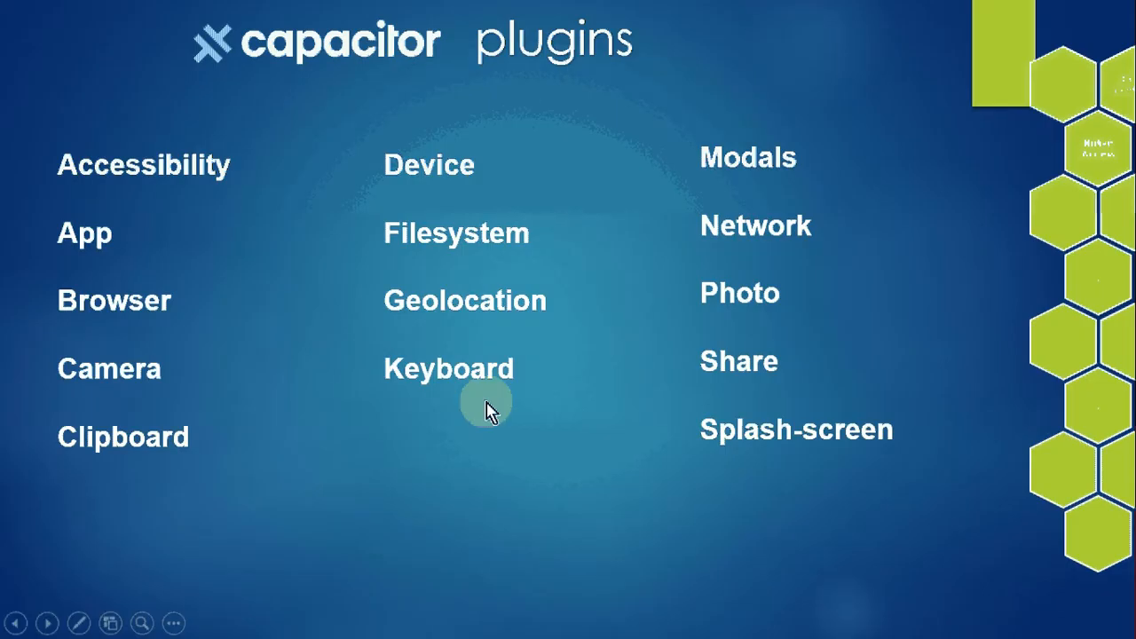
Step: Enter the app's Keyboard demo page on the phone and bring the DevTools console forward
key(alt+tab)
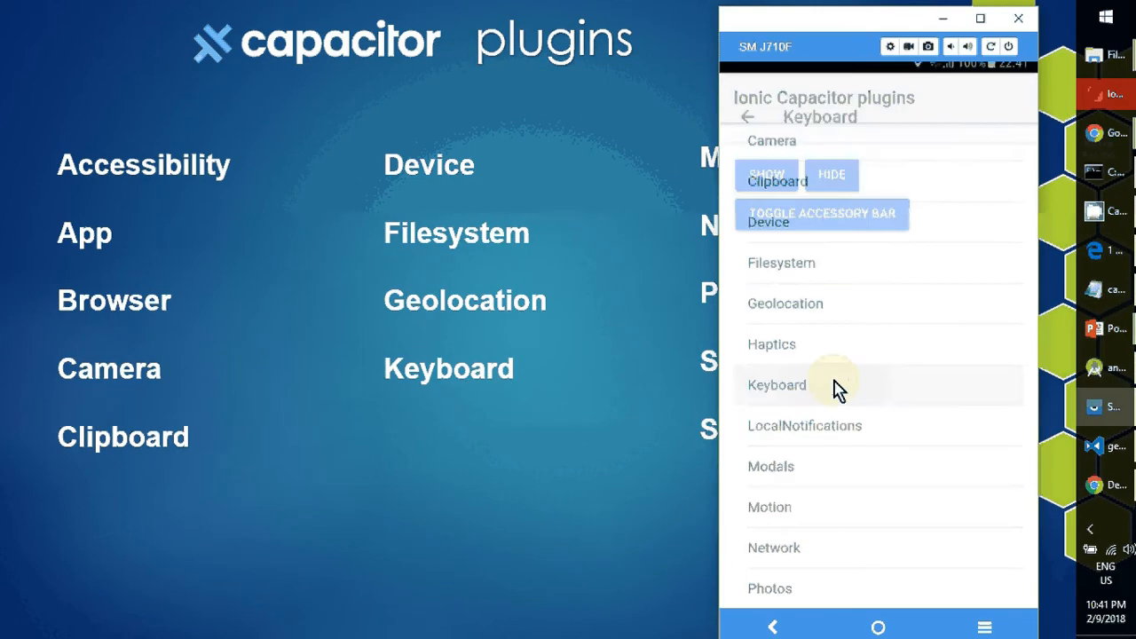
click(777, 385)
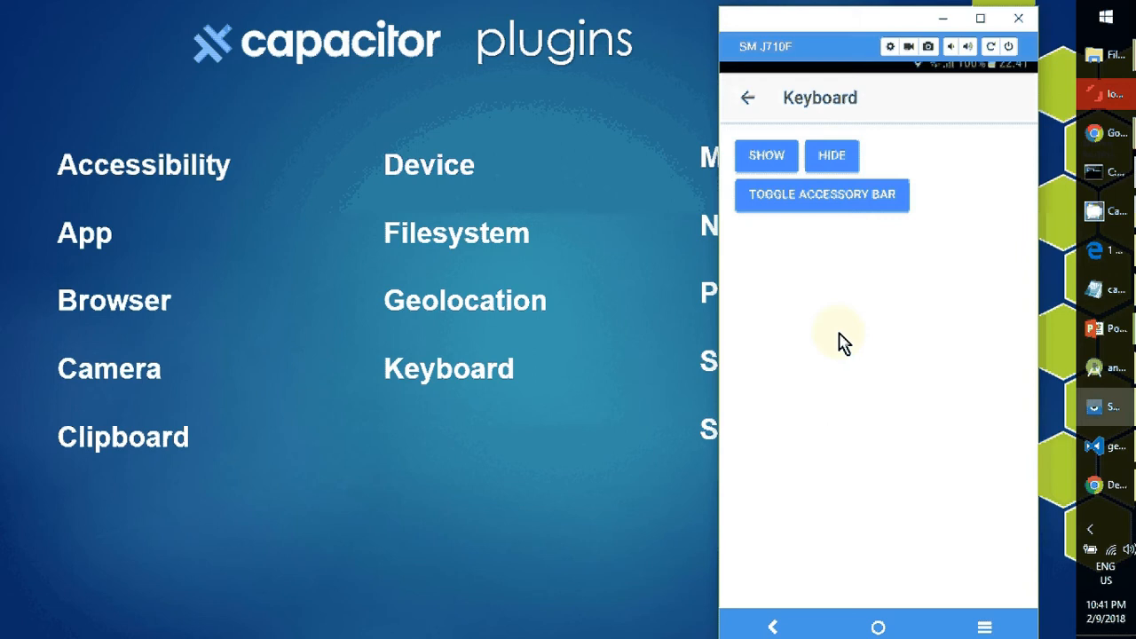
mouse_move(859, 316)
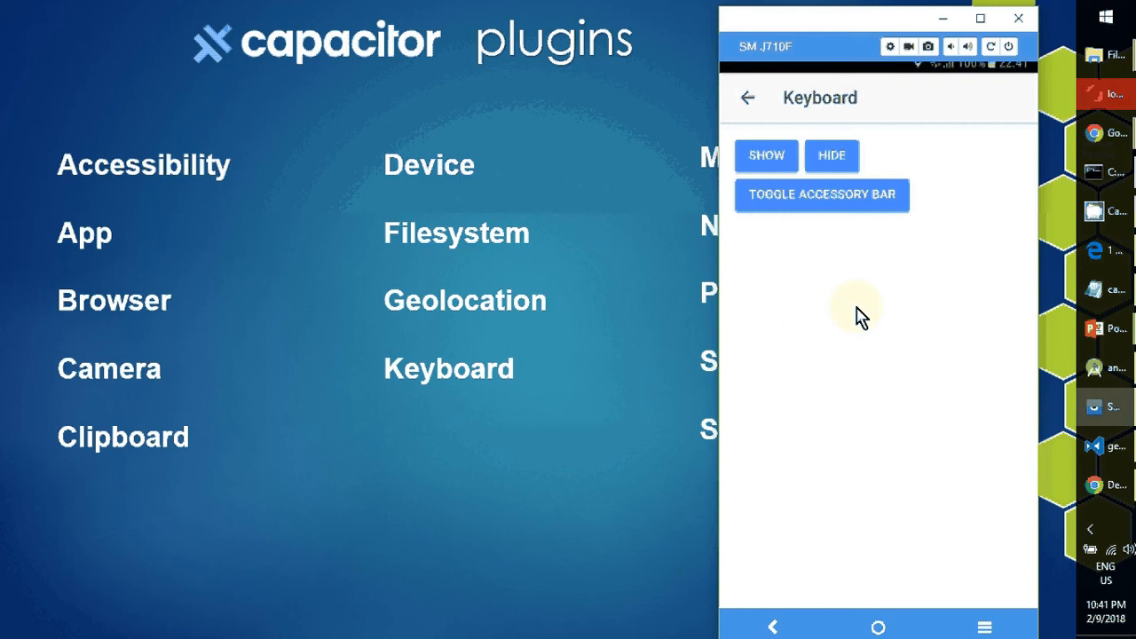
mouse_move(788, 115)
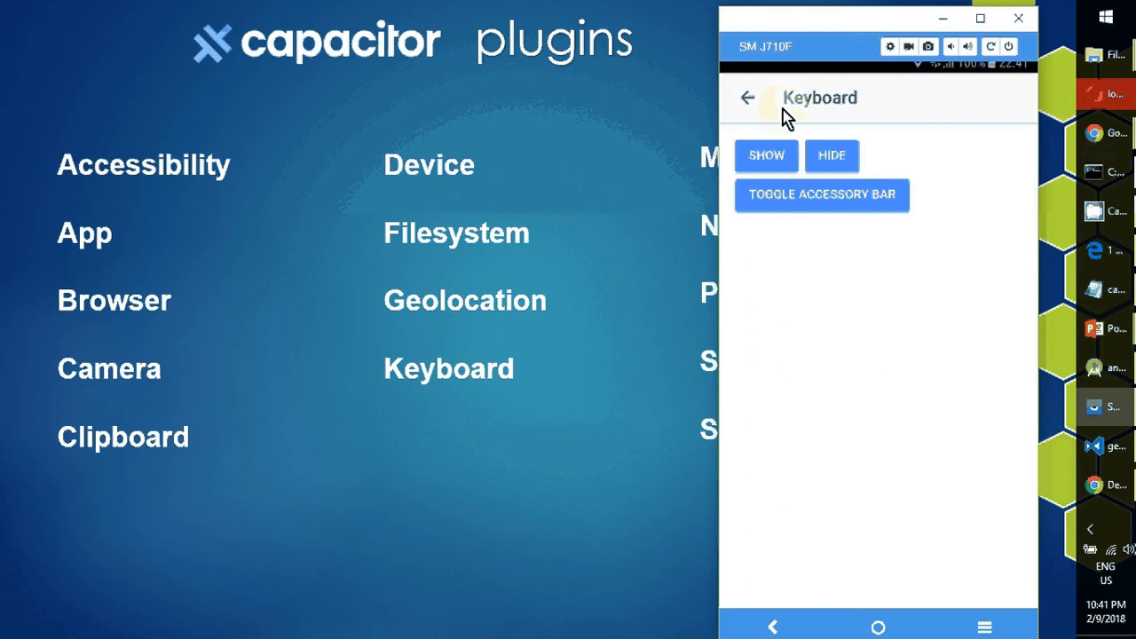
click(767, 157)
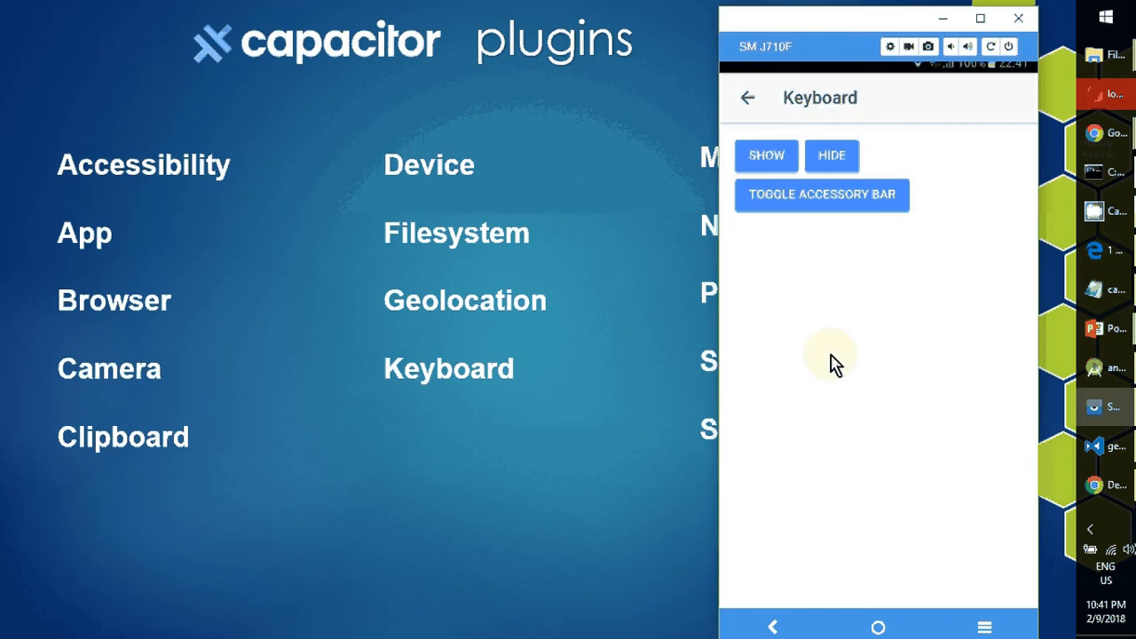
key(alt+tab)
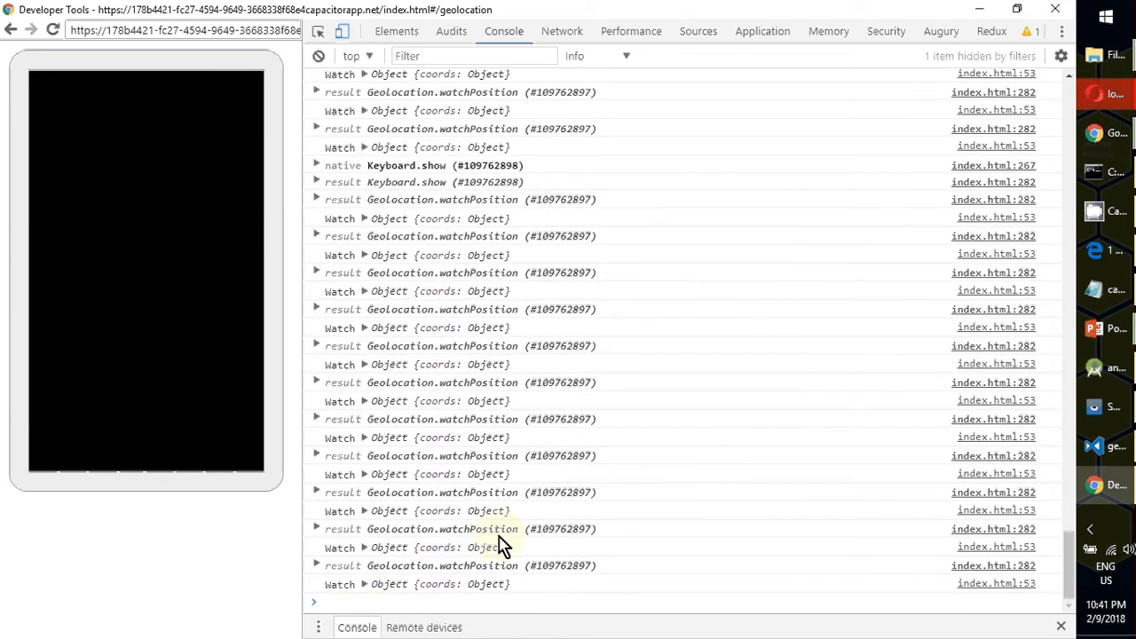
Step: Show the phone keyboard and toggle the accessory bar twice, logging Keyboard calls and a TypeError
key(Alt+Tab)
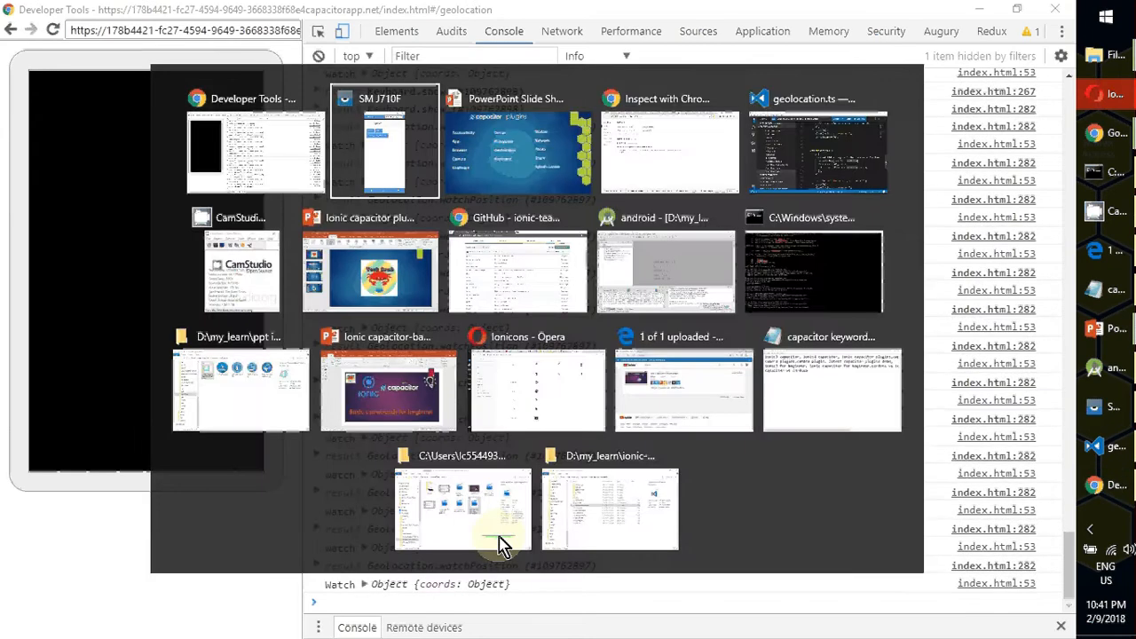
click(383, 142)
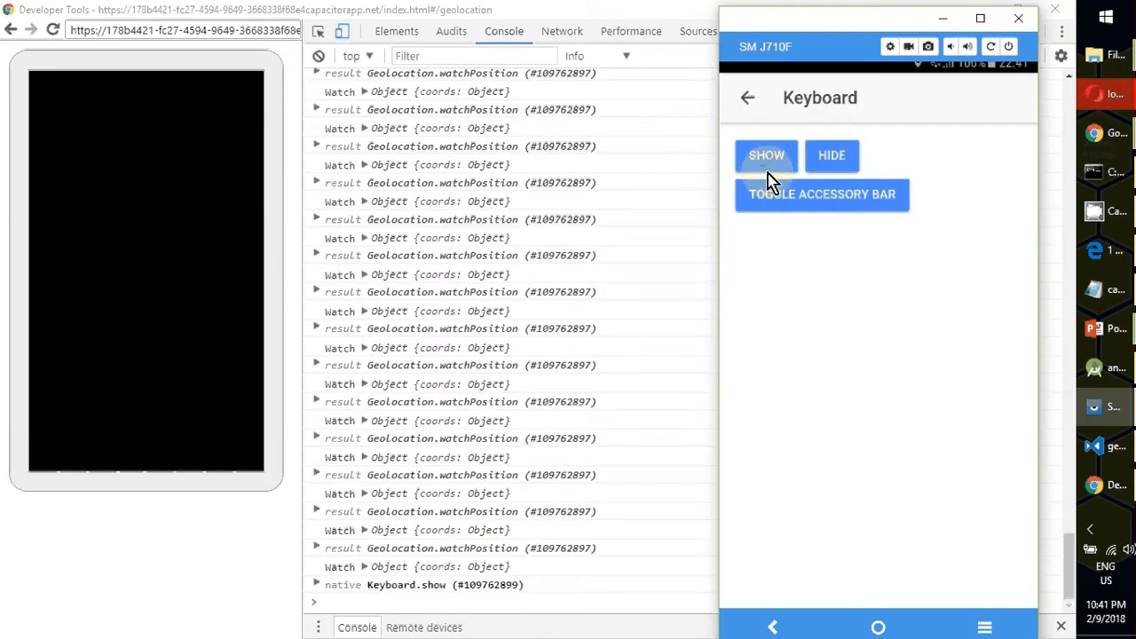
click(767, 156)
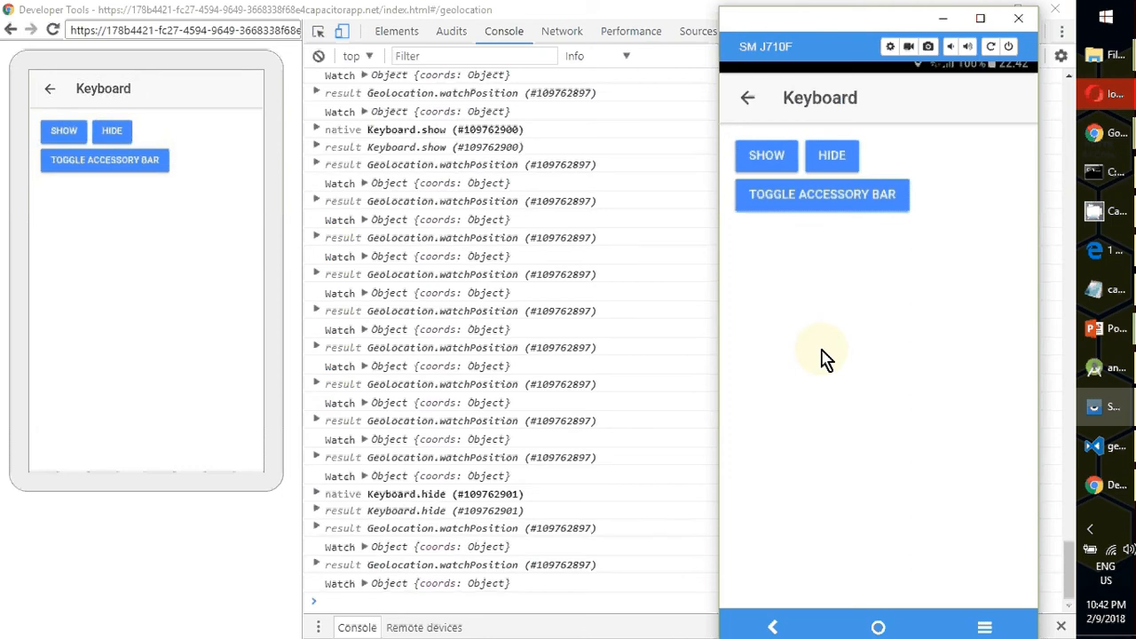
click(822, 193)
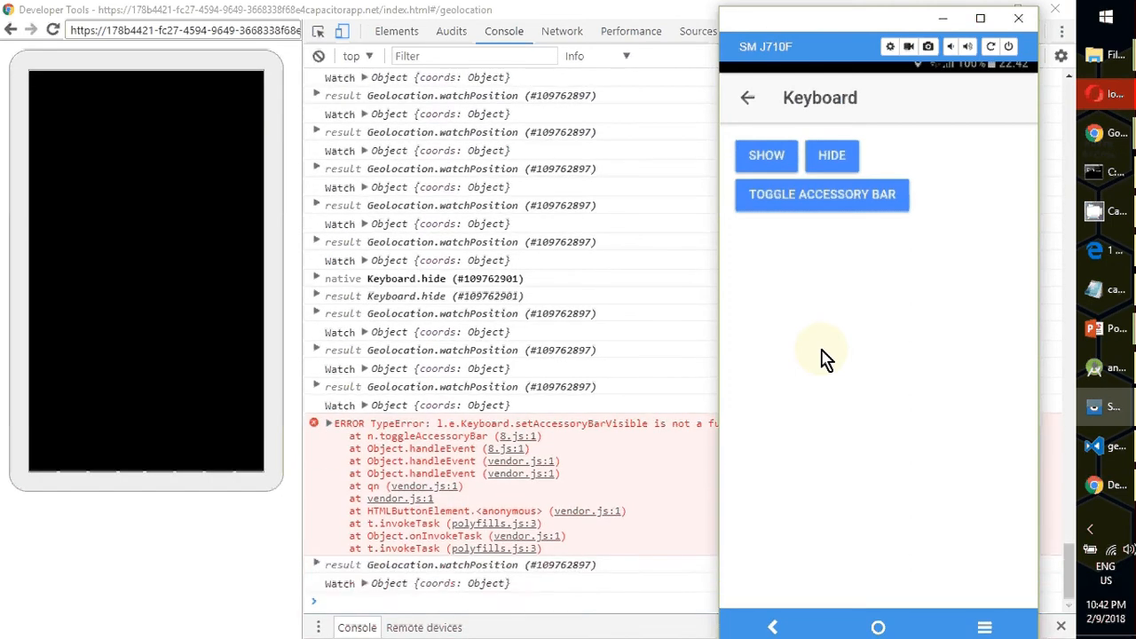
click(821, 193)
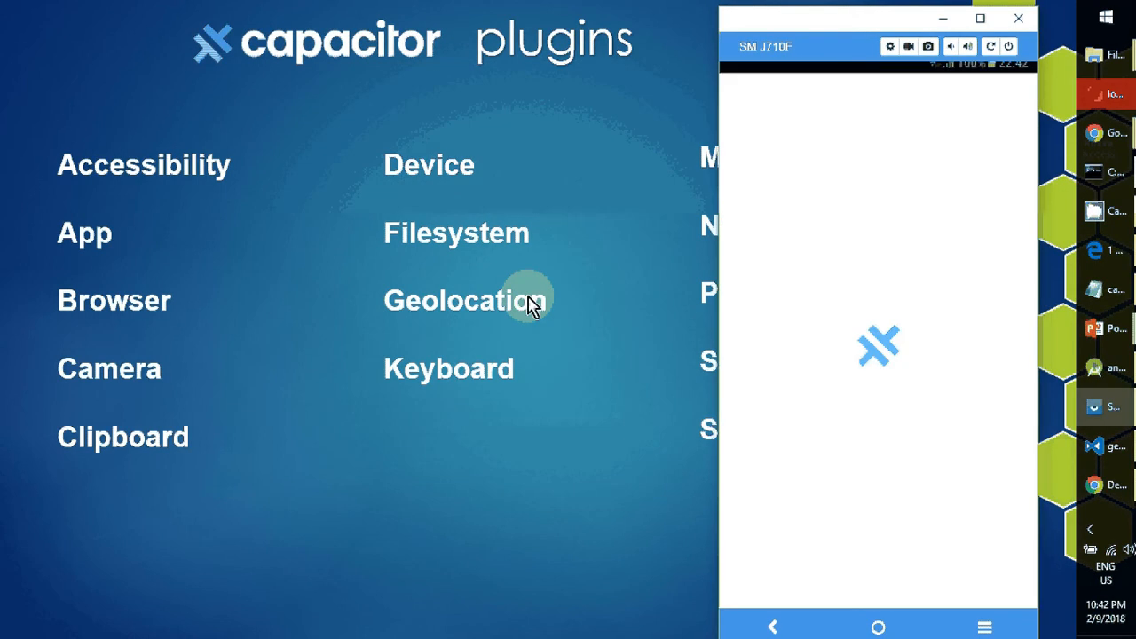
mouse_move(694, 242)
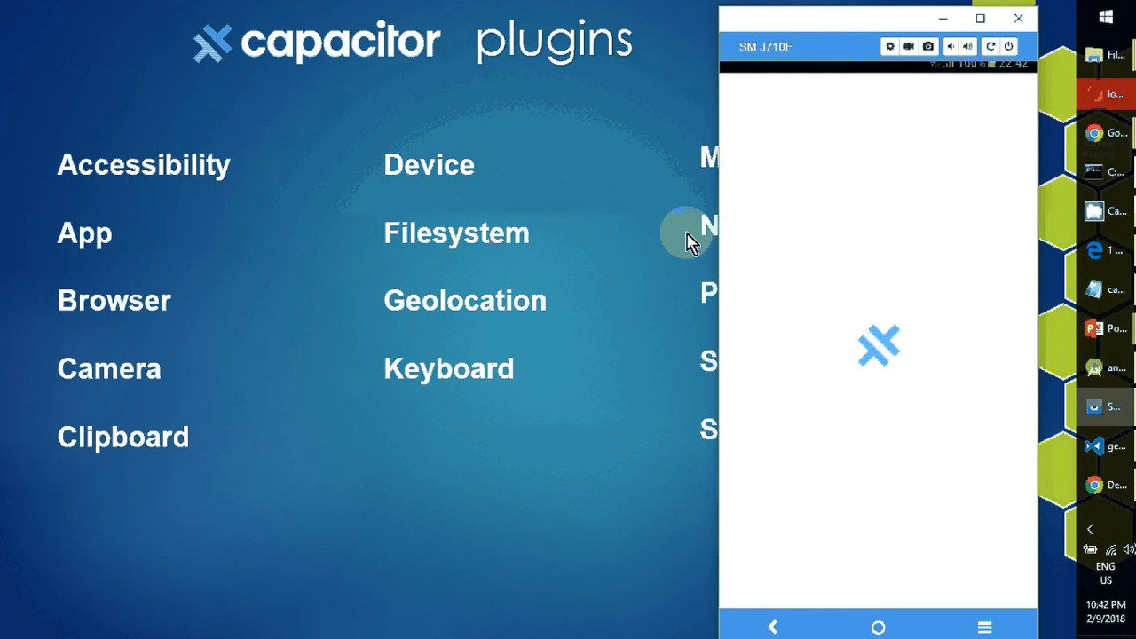
mouse_move(636, 319)
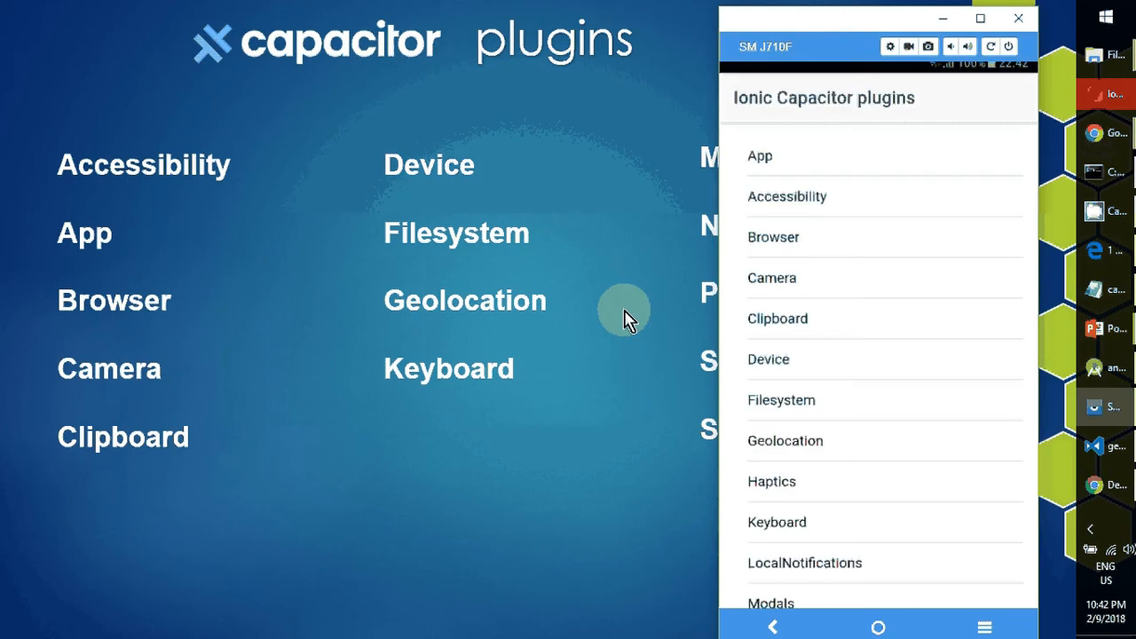
Step: Revisit the Keyboard demo page after the app restarts and toggle the accessory bar again
click(777, 522)
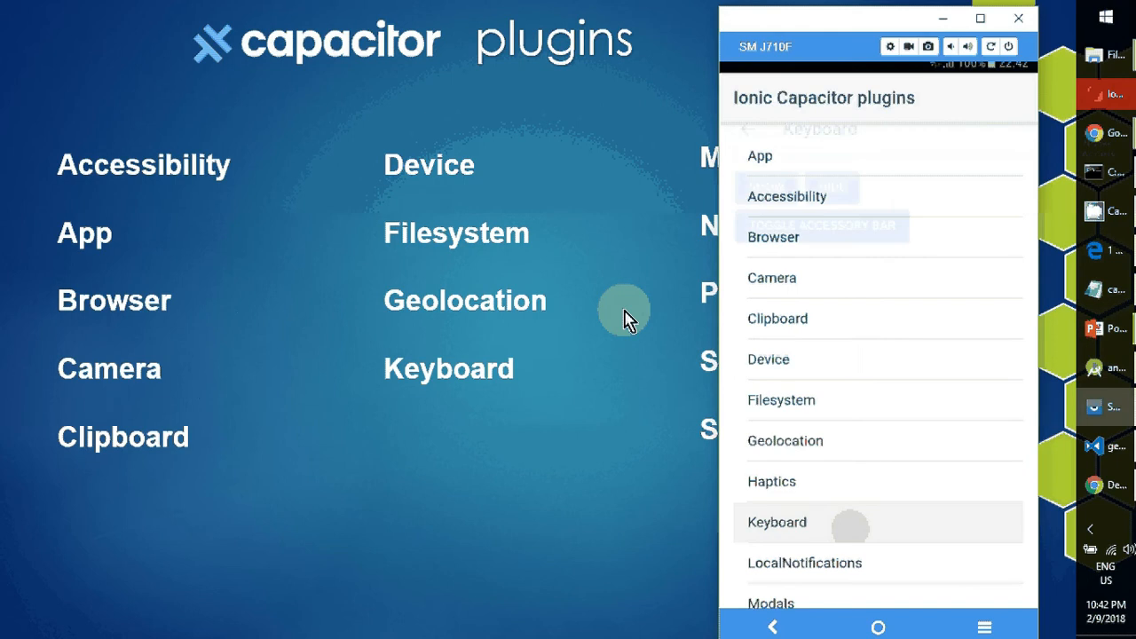
click(777, 522)
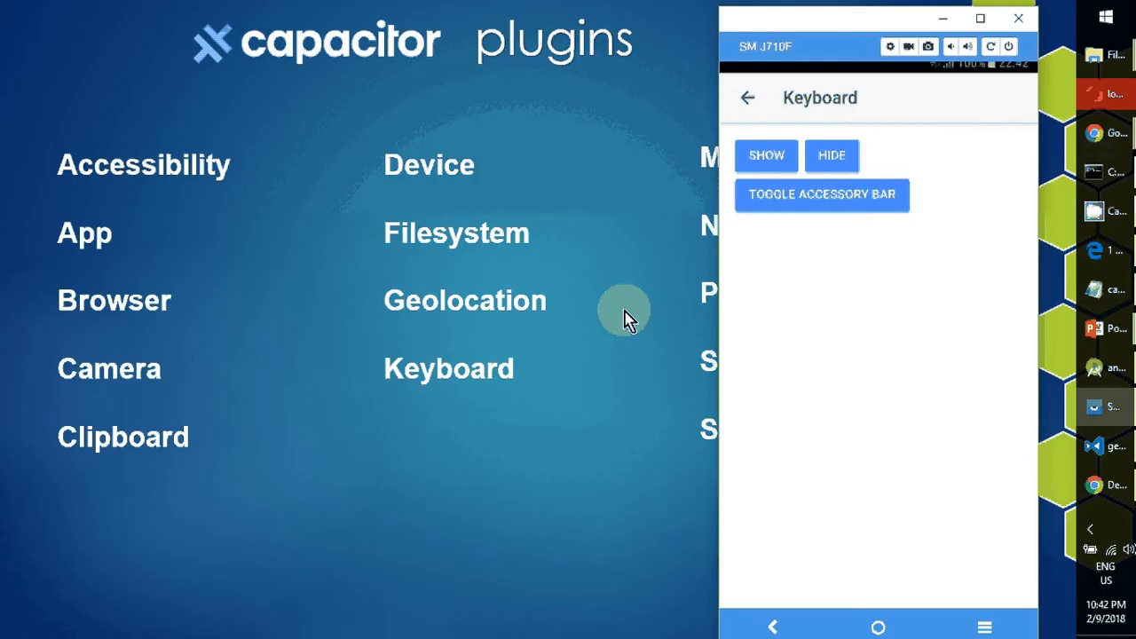
mouse_move(718, 210)
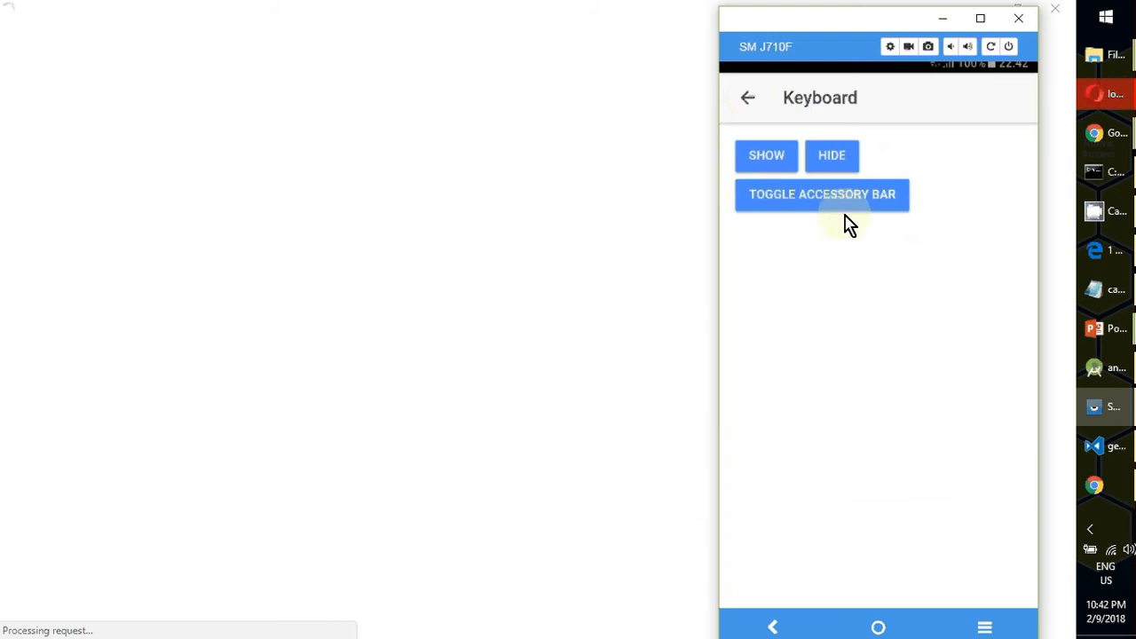
click(748, 98)
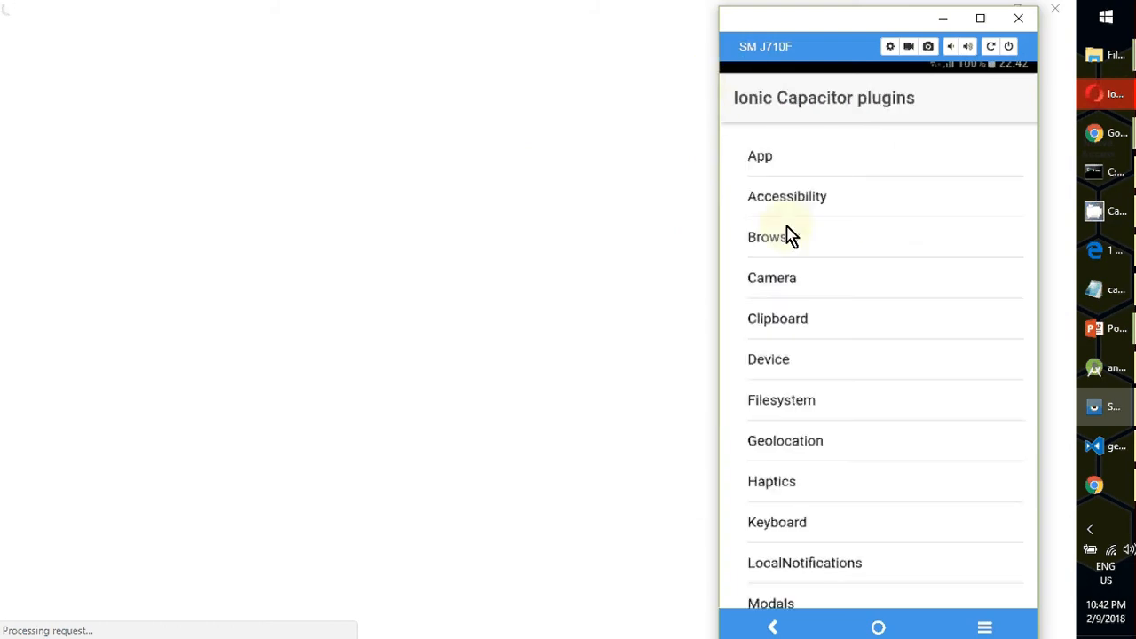
mouse_move(820, 407)
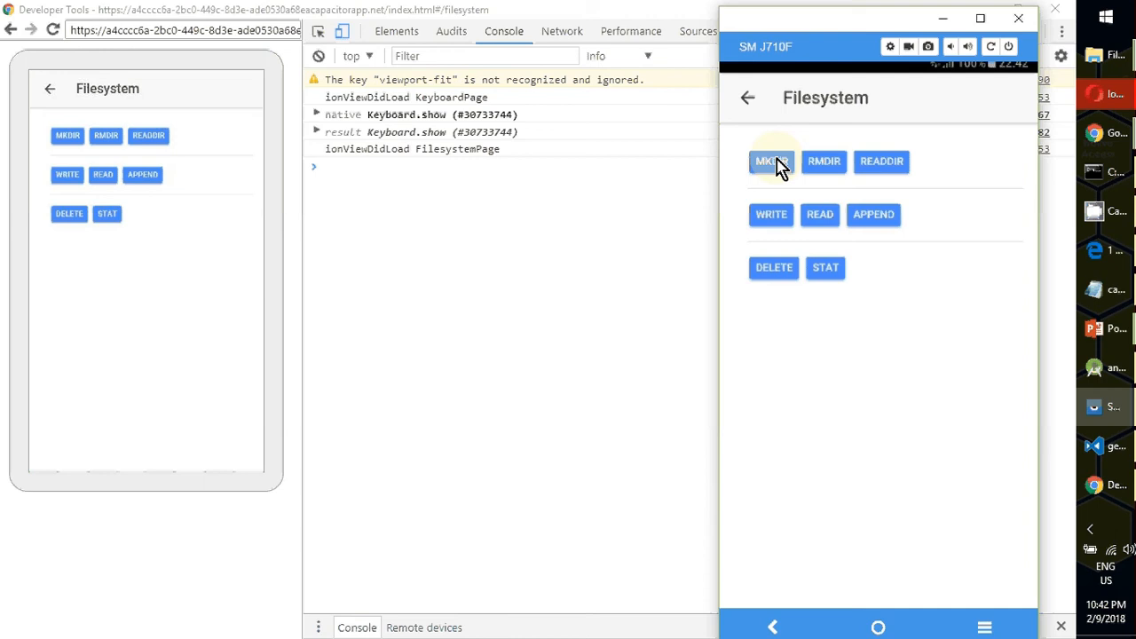
mouse_move(926, 206)
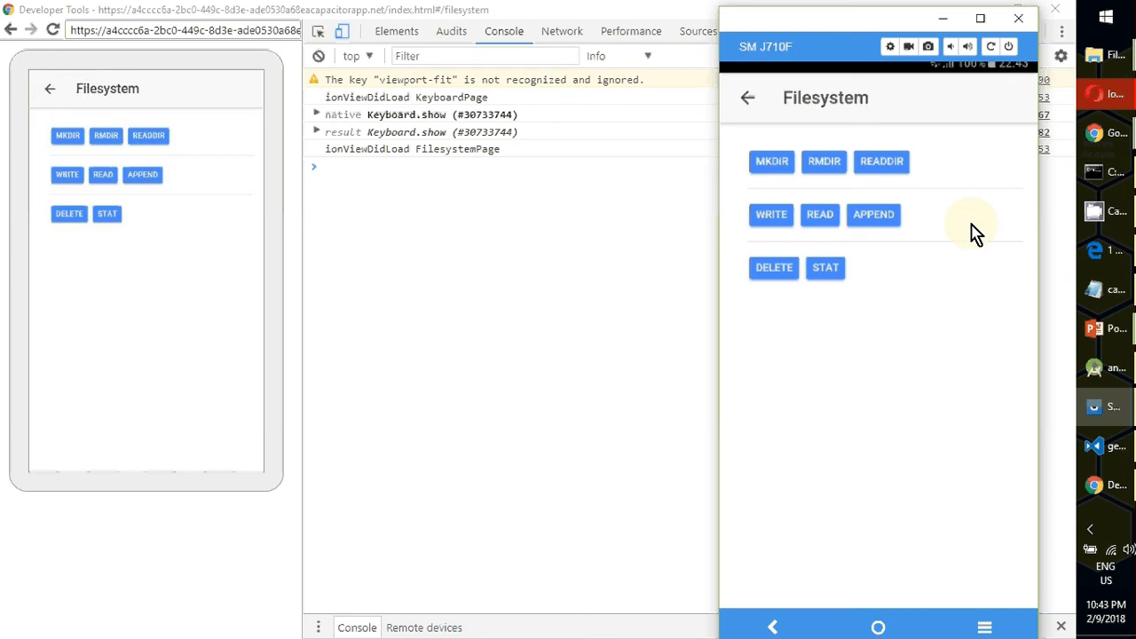
Step: Switch from DevTools to the VS Code window with filesystem.ts open
key(Alt+Tab)
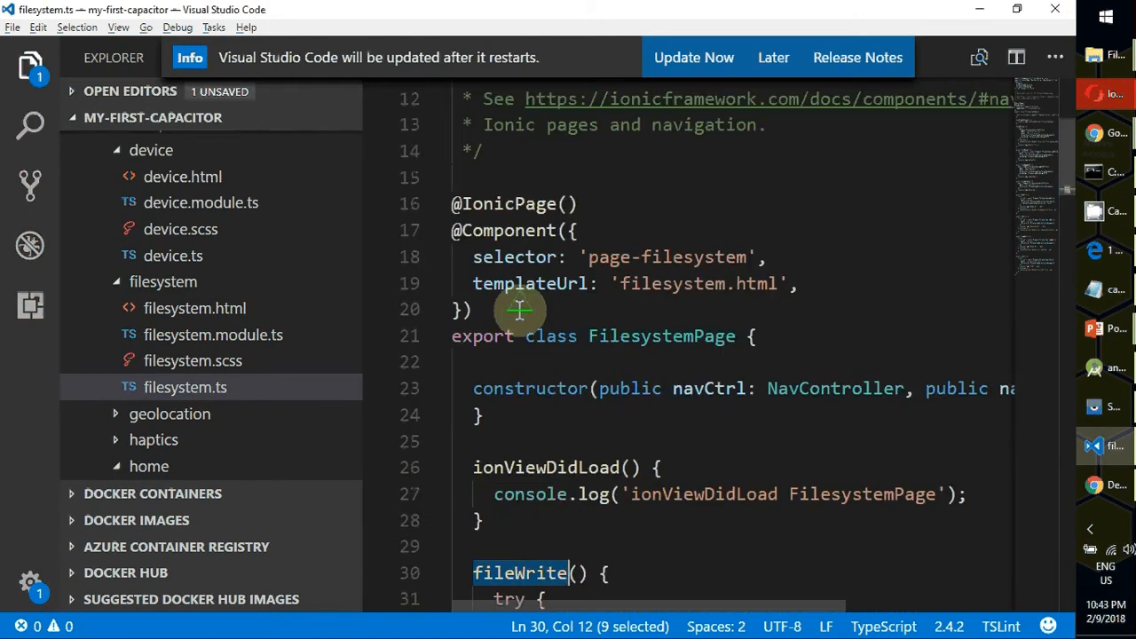
Step: Highlight the secrets/text.txt path and FilesystemDirectory.Documents values in the fileWrite code
scroll(down, 3)
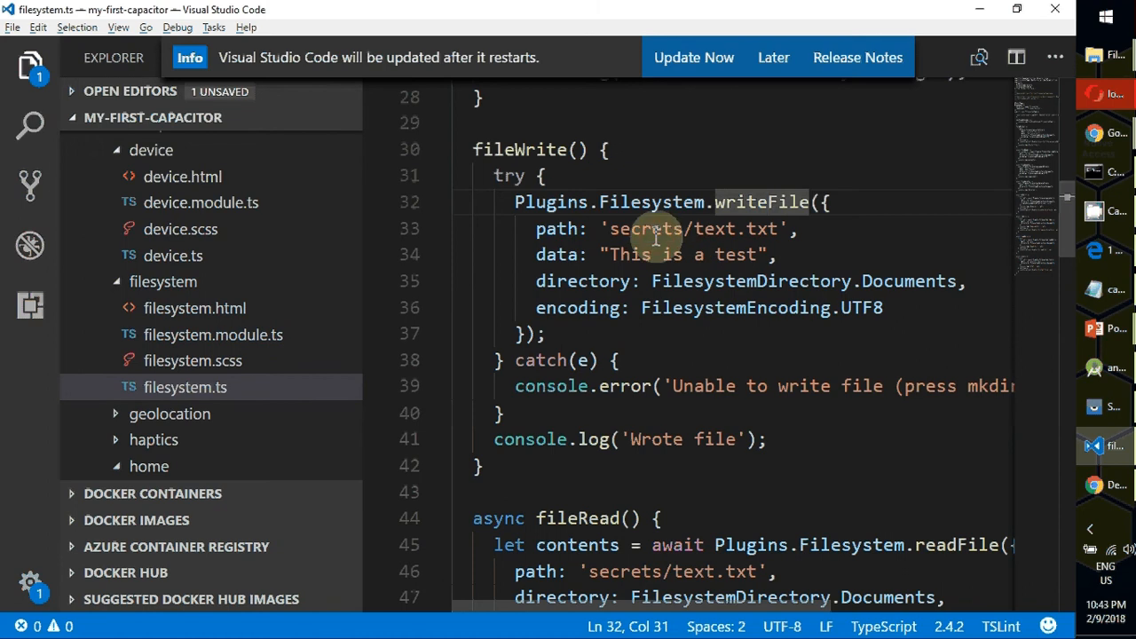
double_click(648, 227)
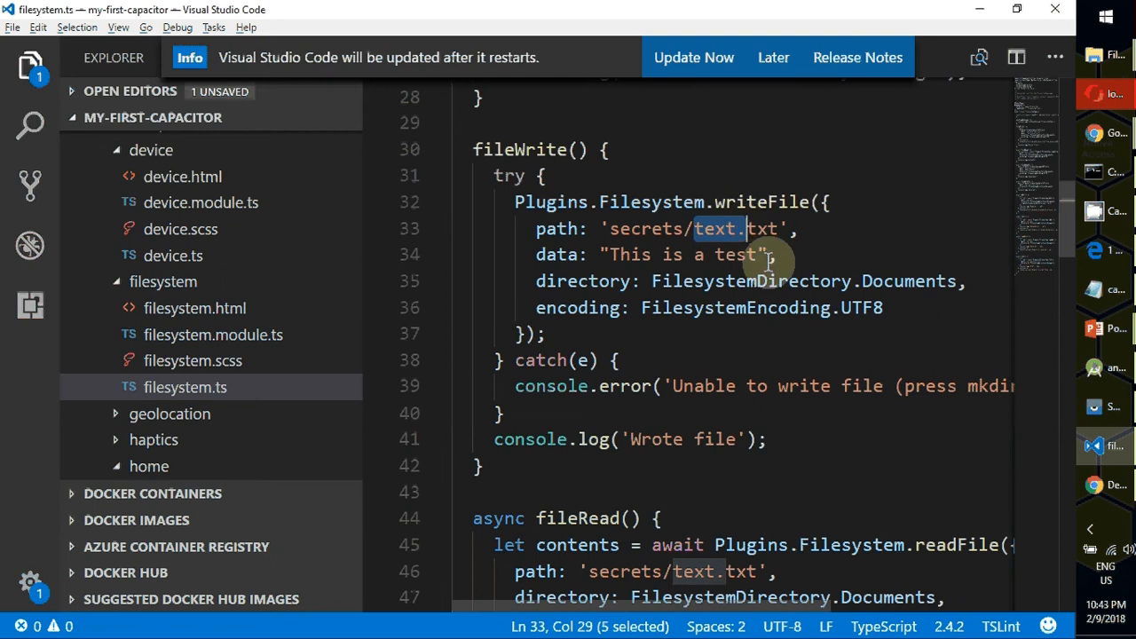
scroll(down, 3)
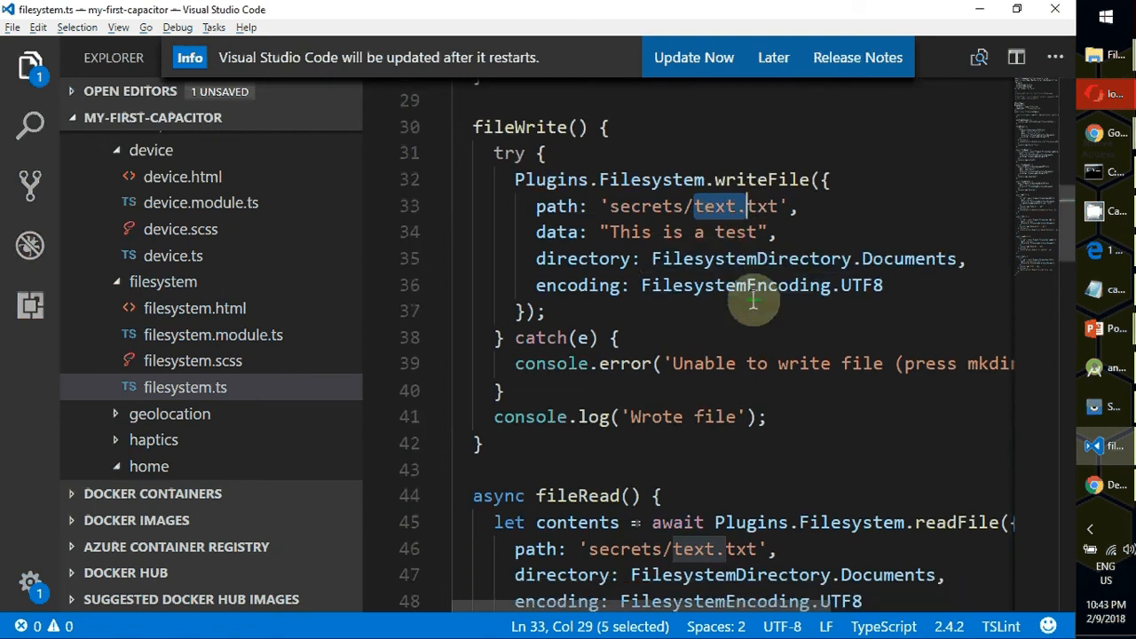
double_click(751, 259)
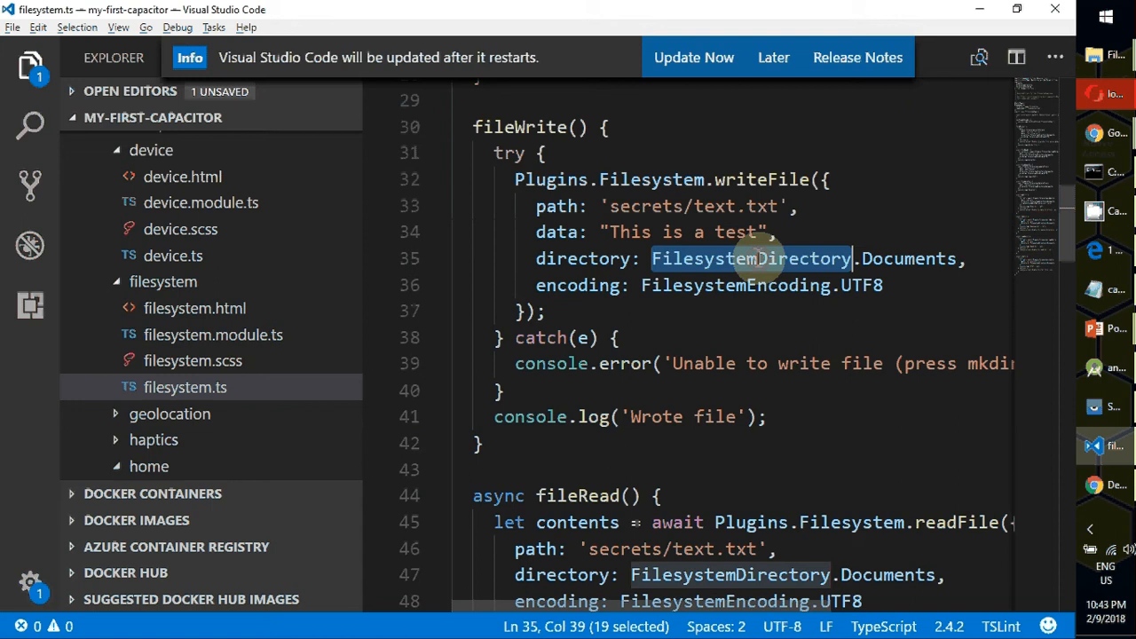
double_click(909, 259)
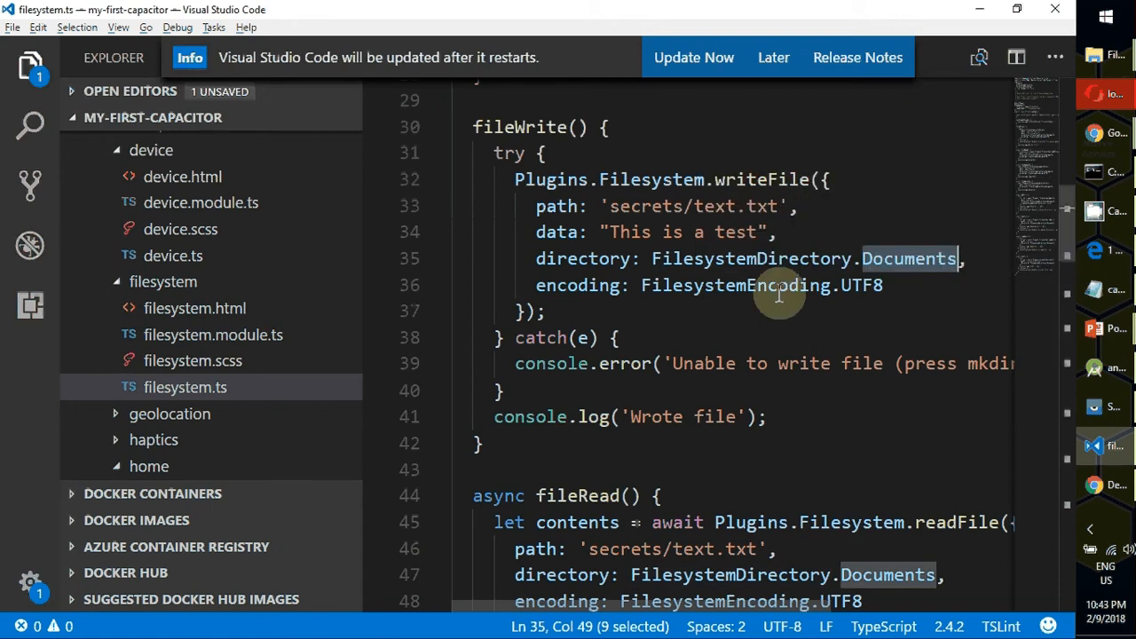
Step: Return to the Chrome DevTools window showing the Filesystem.mkdir error
key(alt+tab)
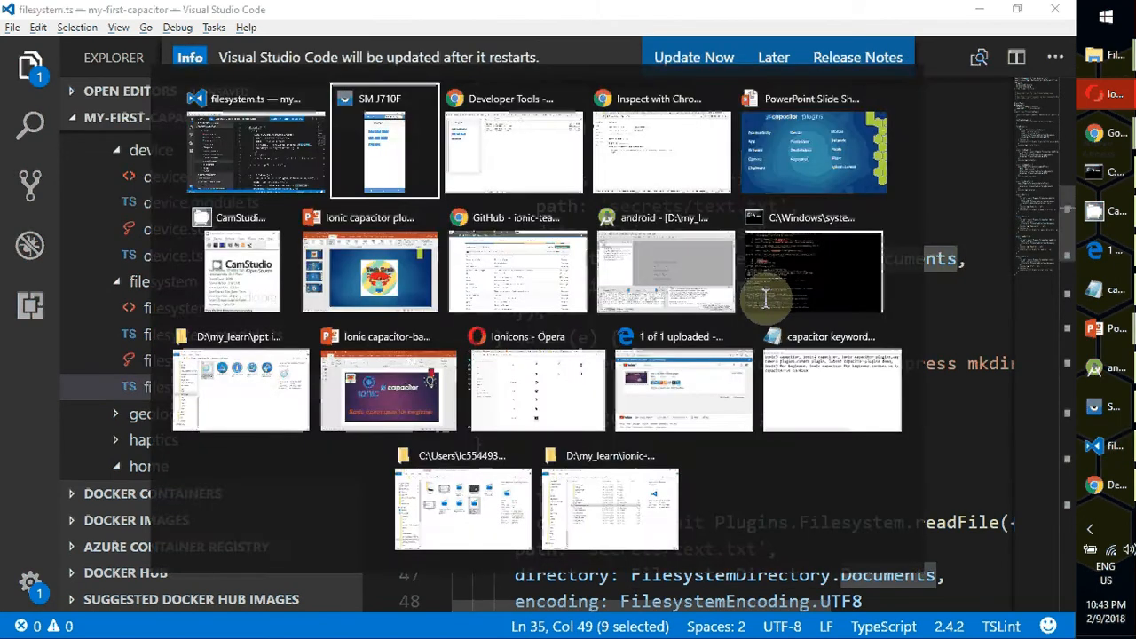
click(383, 138)
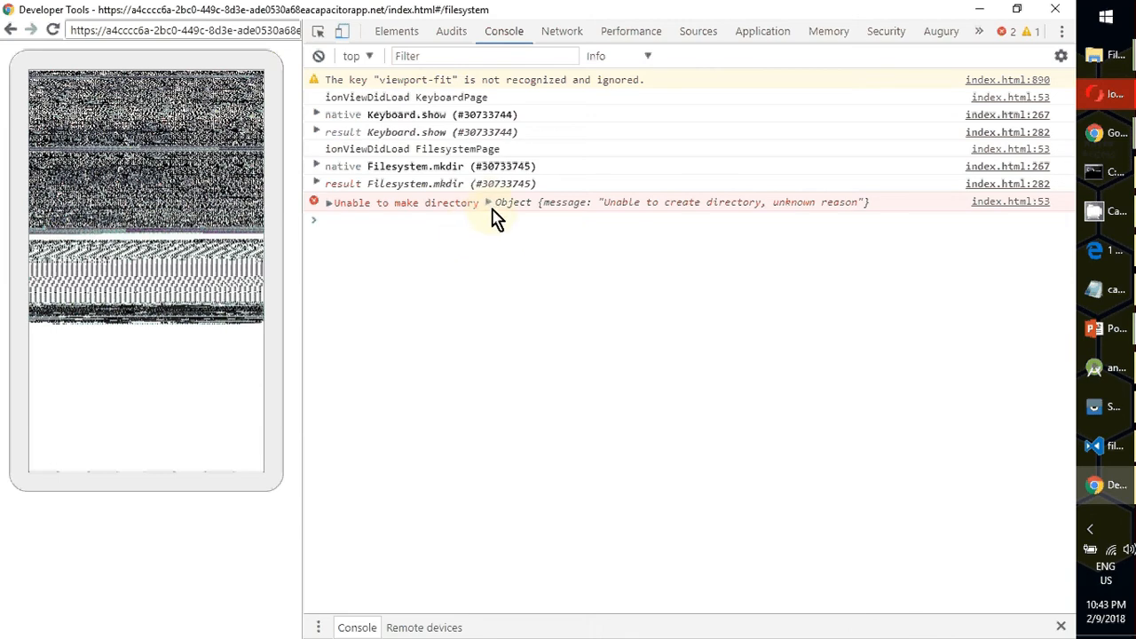
Step: Inspect the mkdir error object, then run the WRITE test in the mirrored app
click(487, 202)
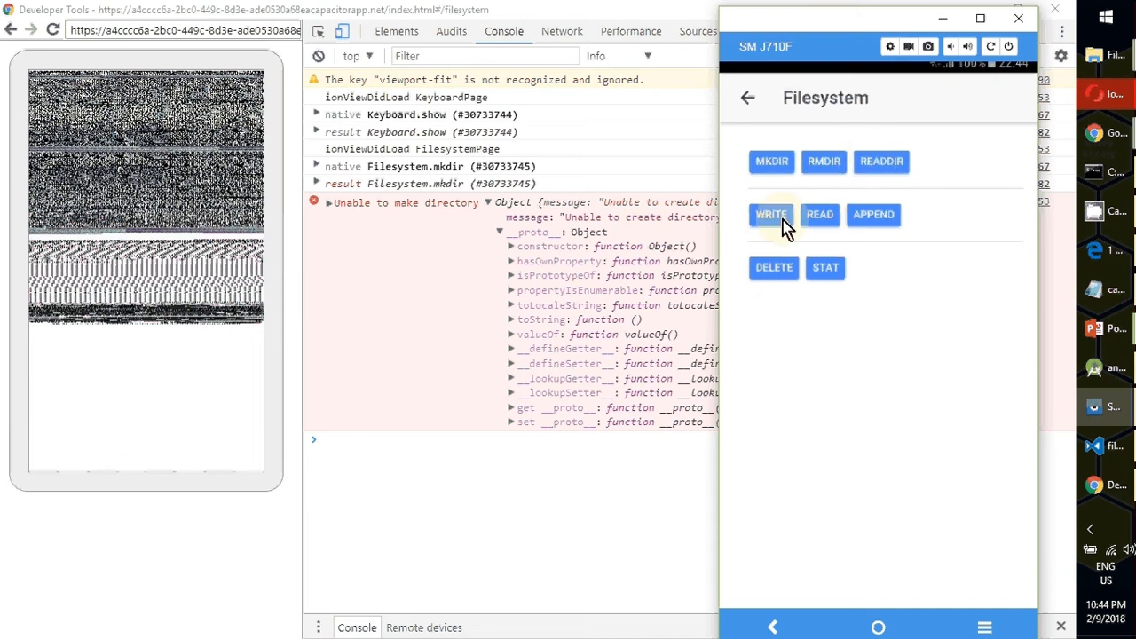
click(771, 213)
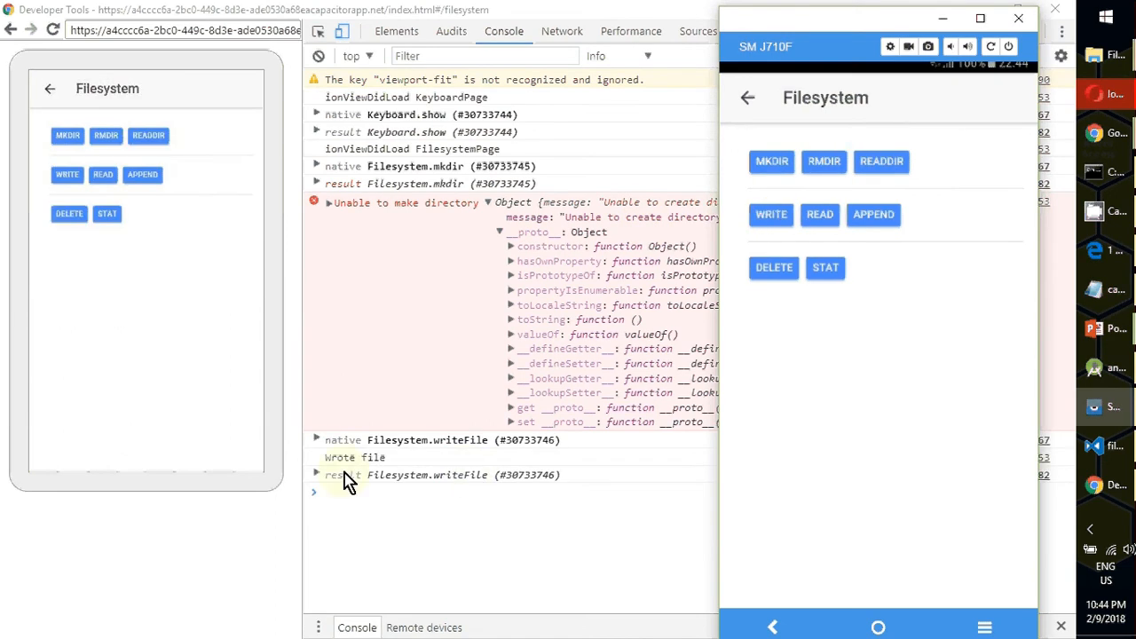
Step: Expand the Filesystem.writeFile call to show its data, DOCUMENTS directory, utf8 encoding and path
click(316, 440)
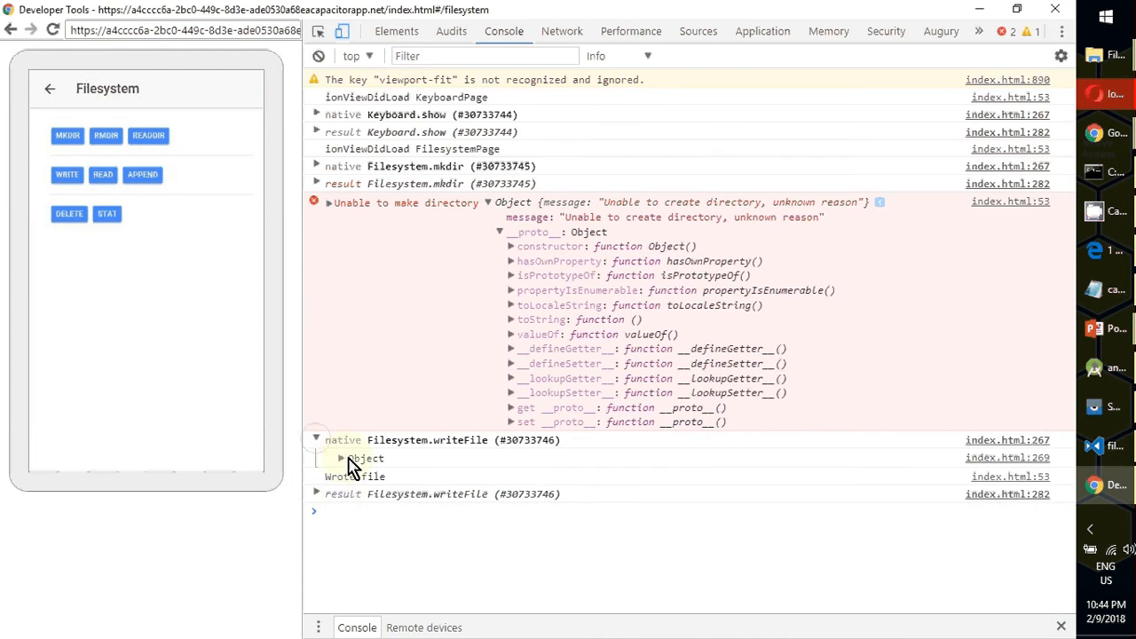
click(338, 458)
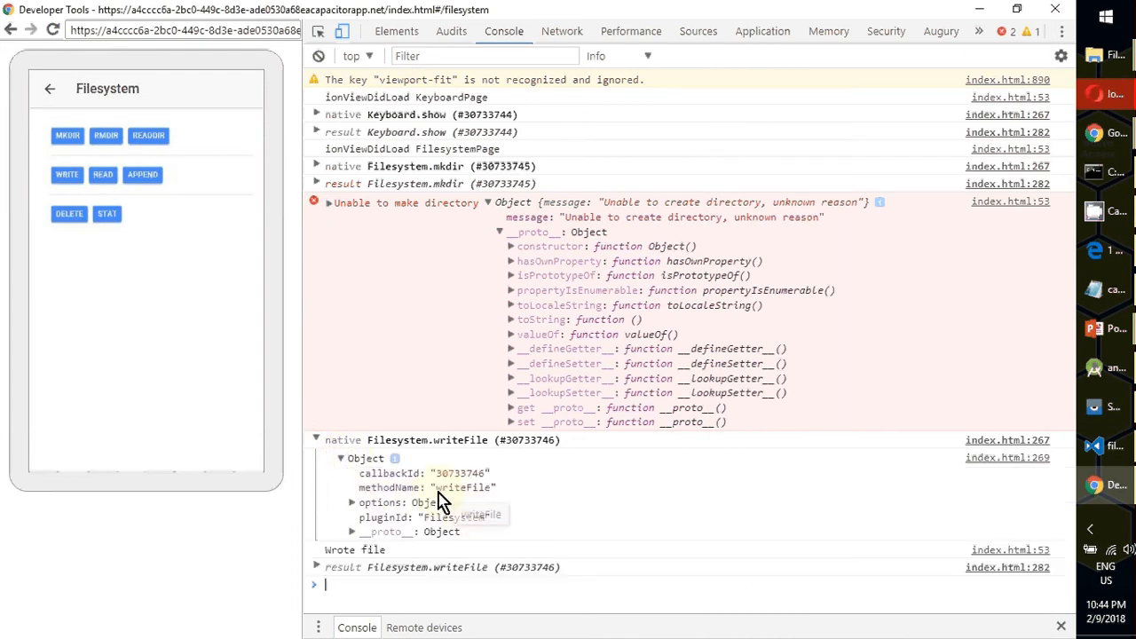
click(355, 502)
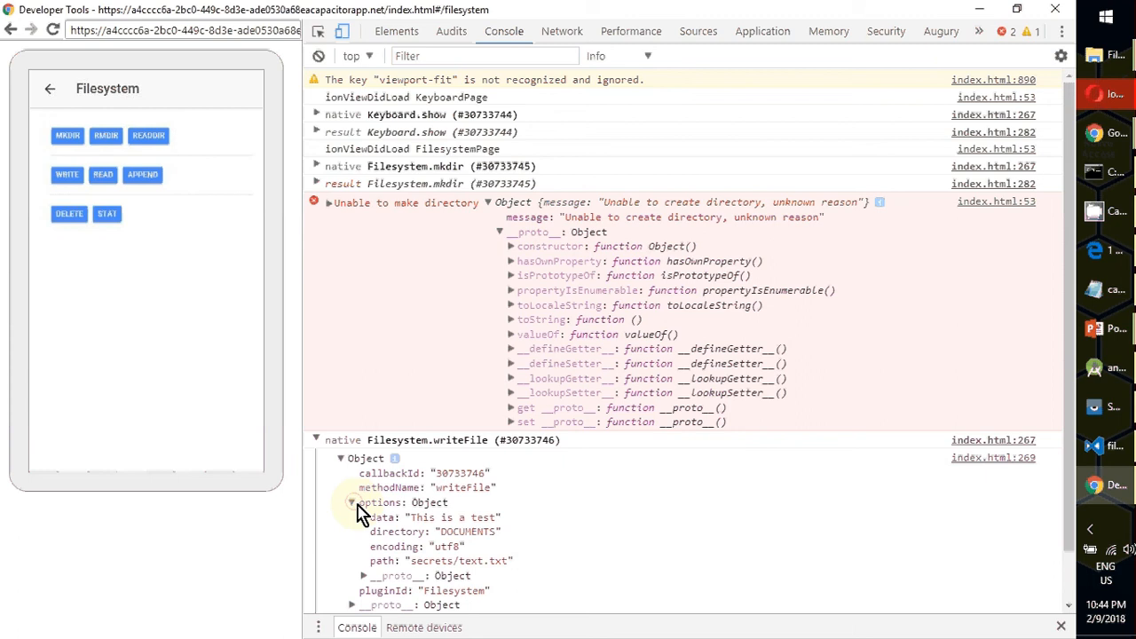
scroll(down, 3)
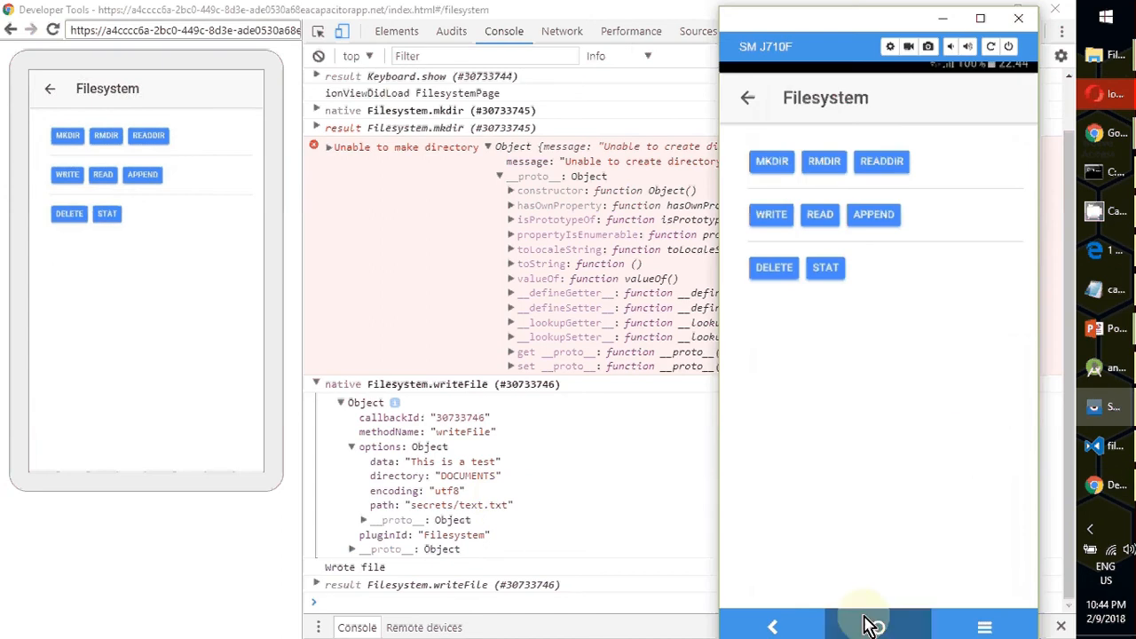
click(877, 626)
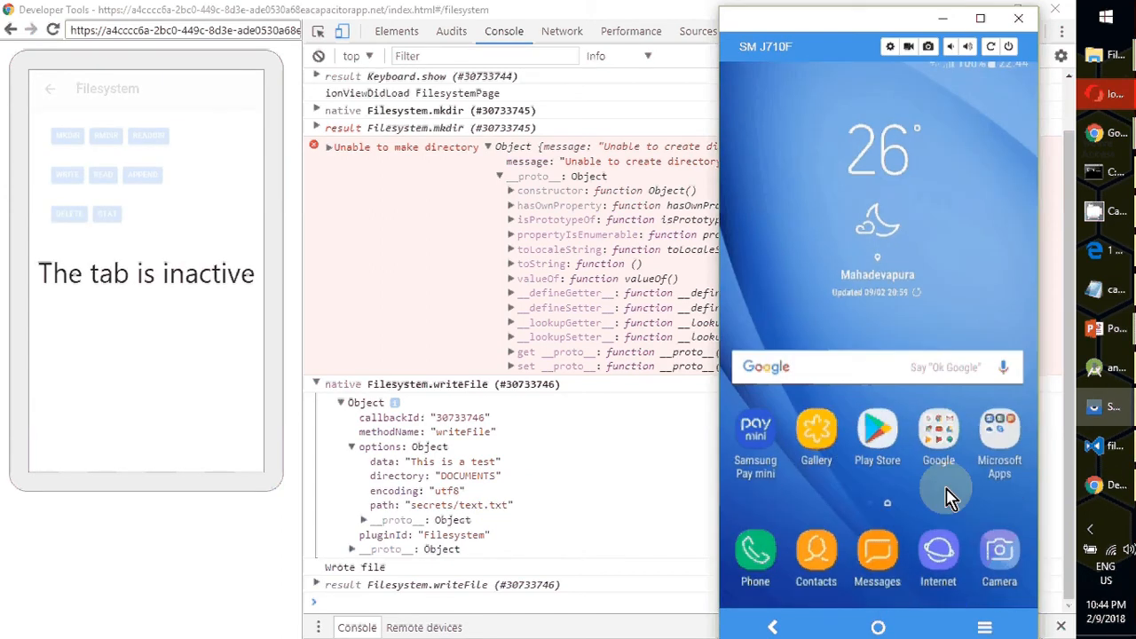
mouse_move(965, 495)
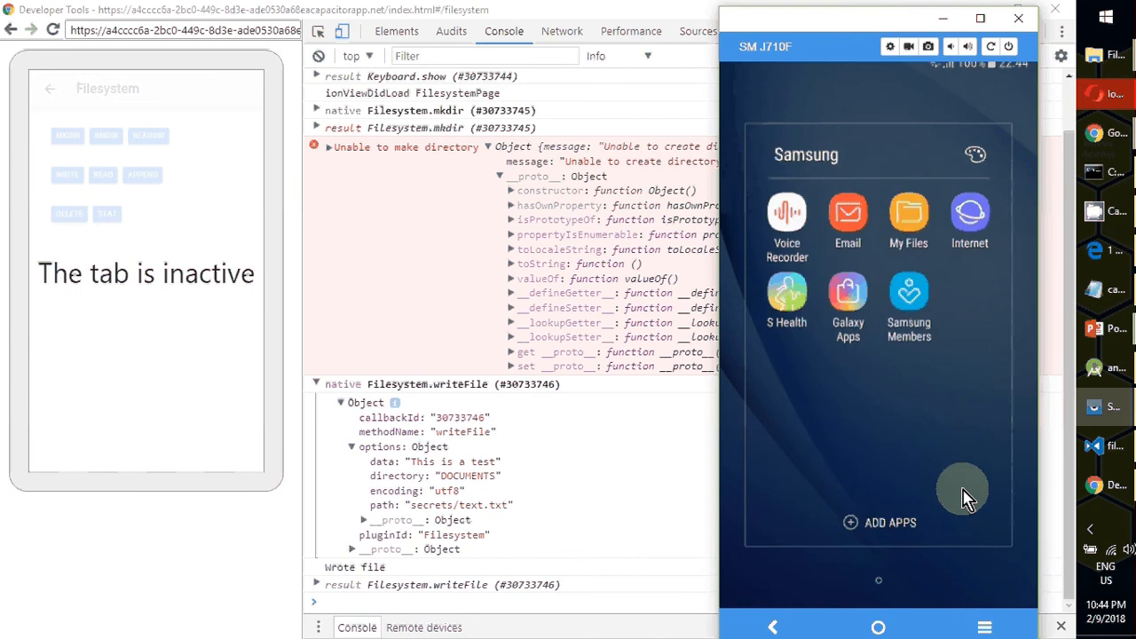
click(909, 217)
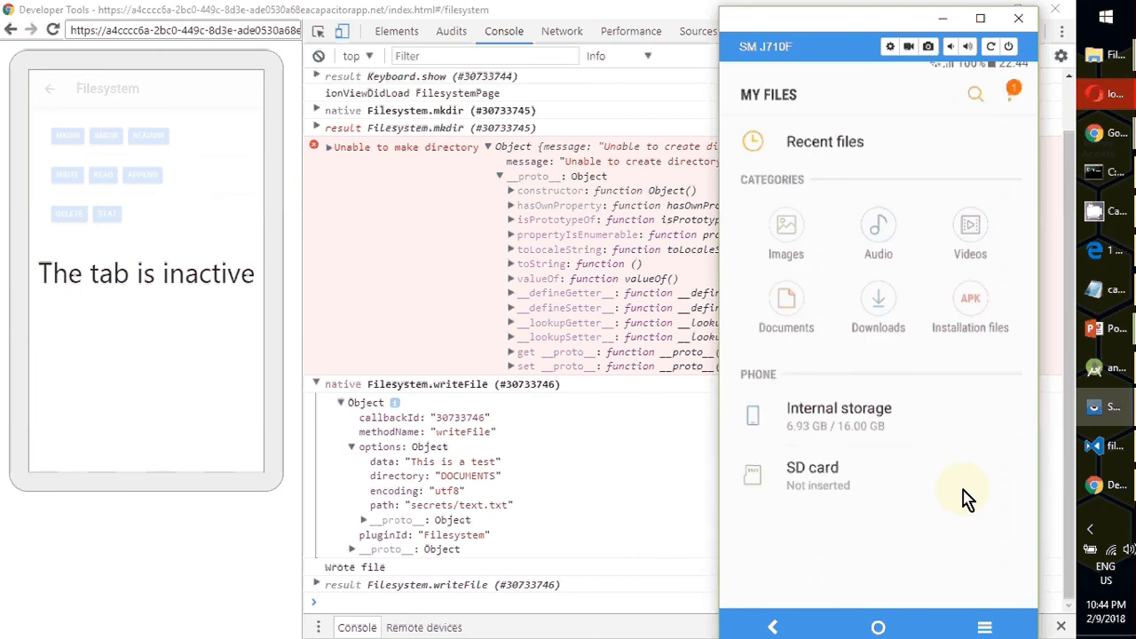
click(877, 298)
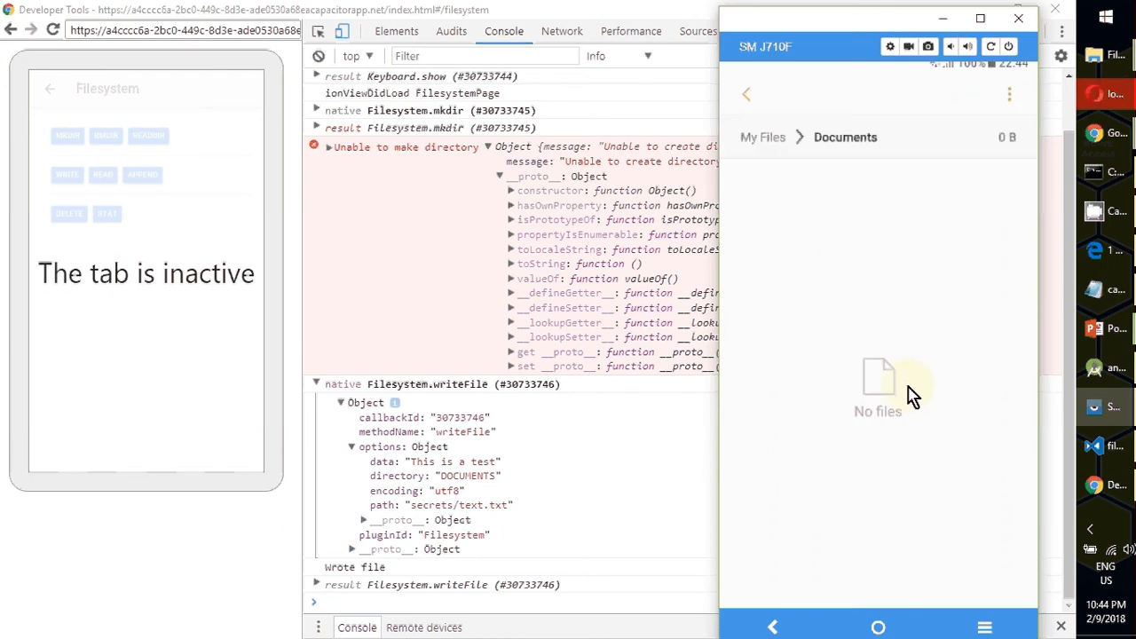
mouse_move(925, 305)
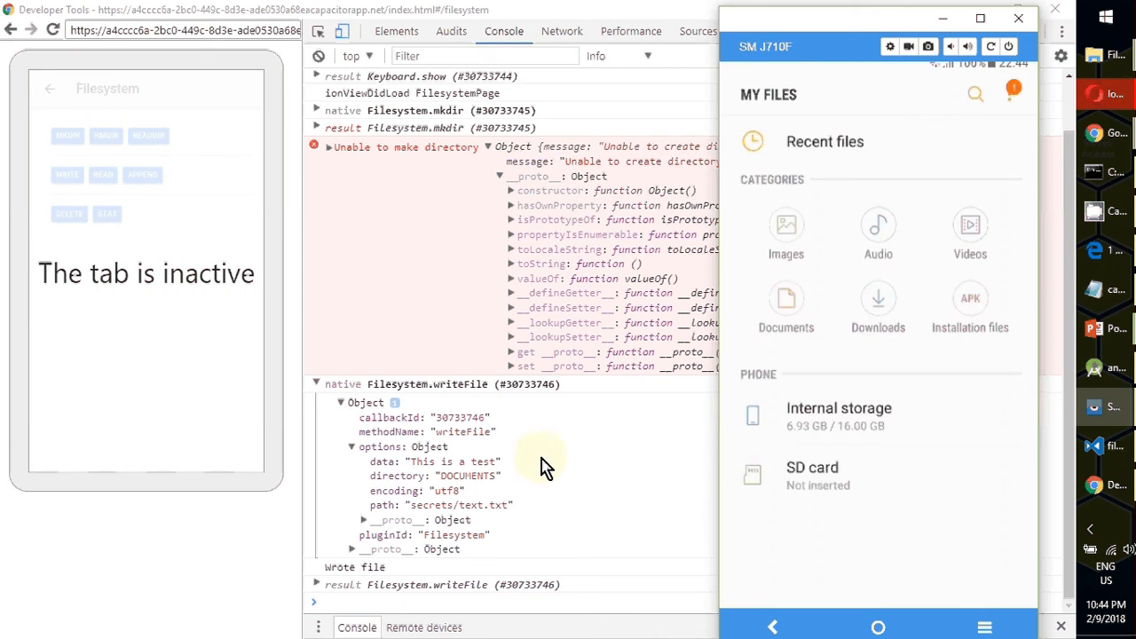
mouse_move(841, 432)
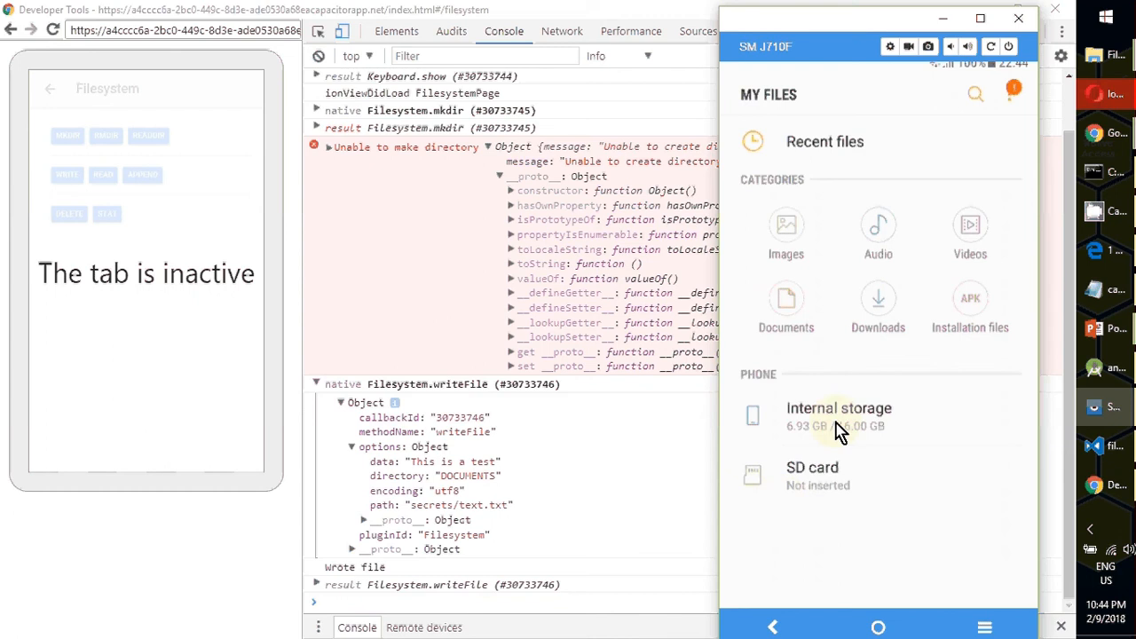
click(838, 408)
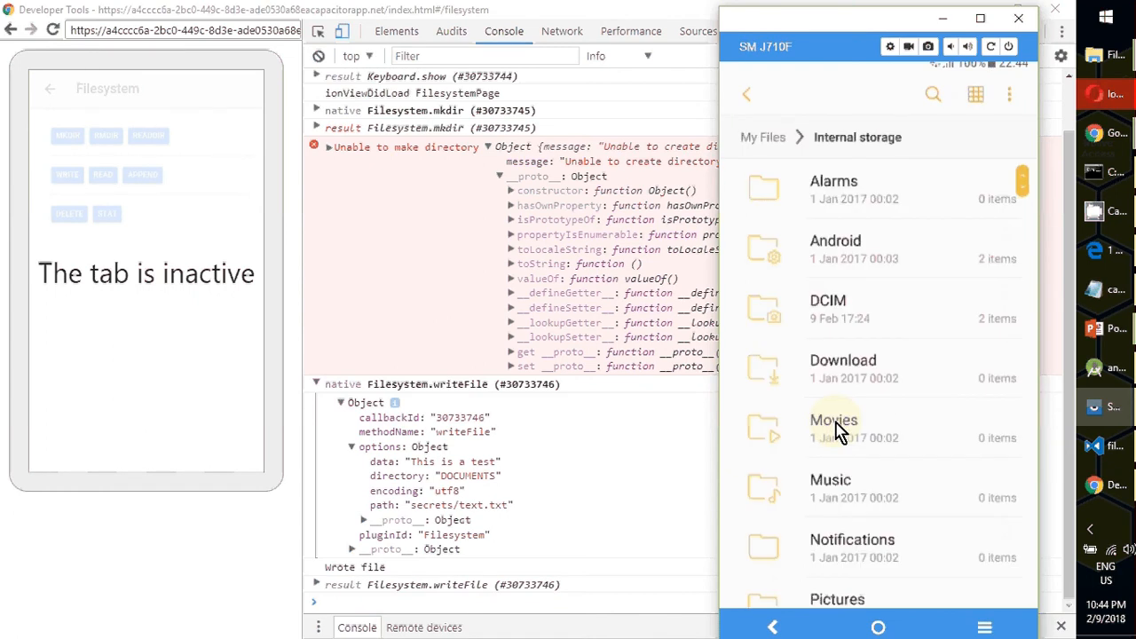
scroll(down, 3)
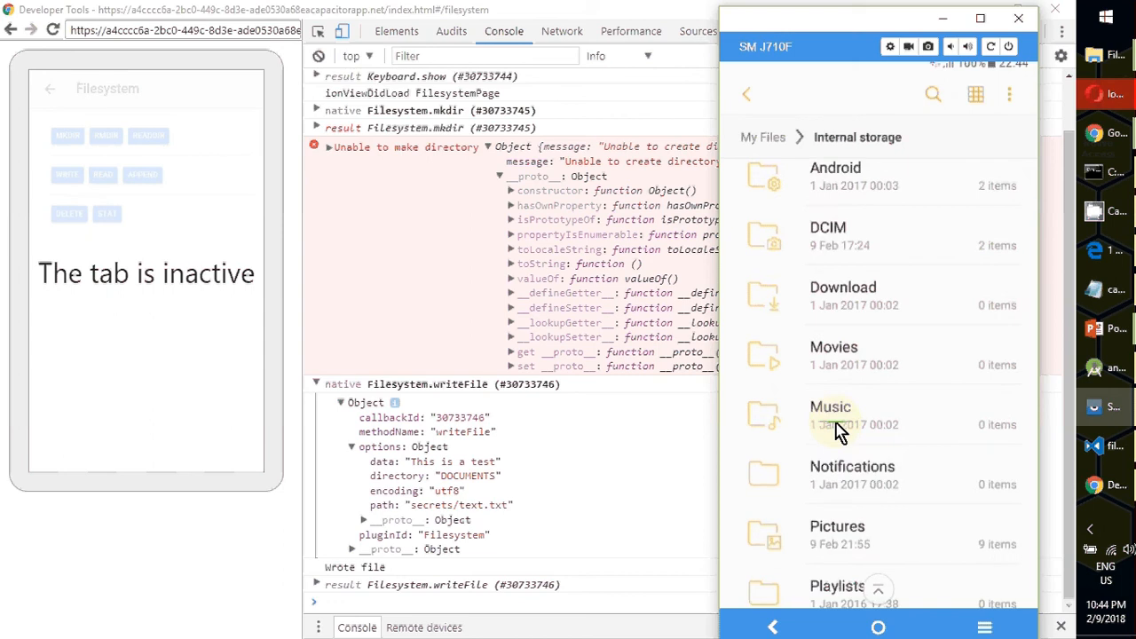
scroll(down, 3)
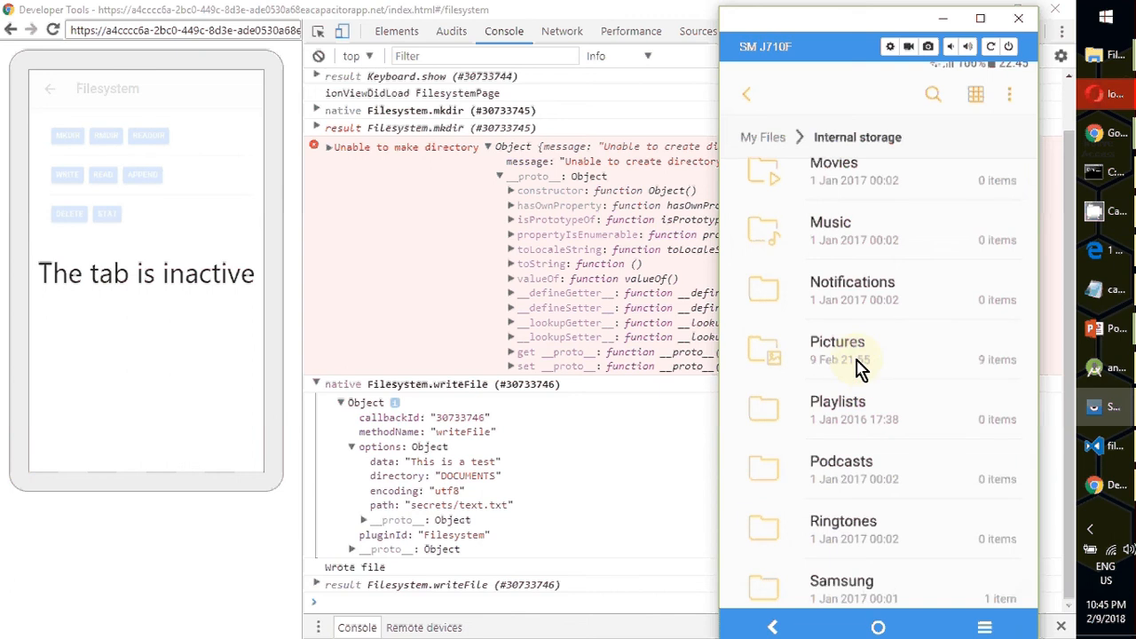
click(838, 347)
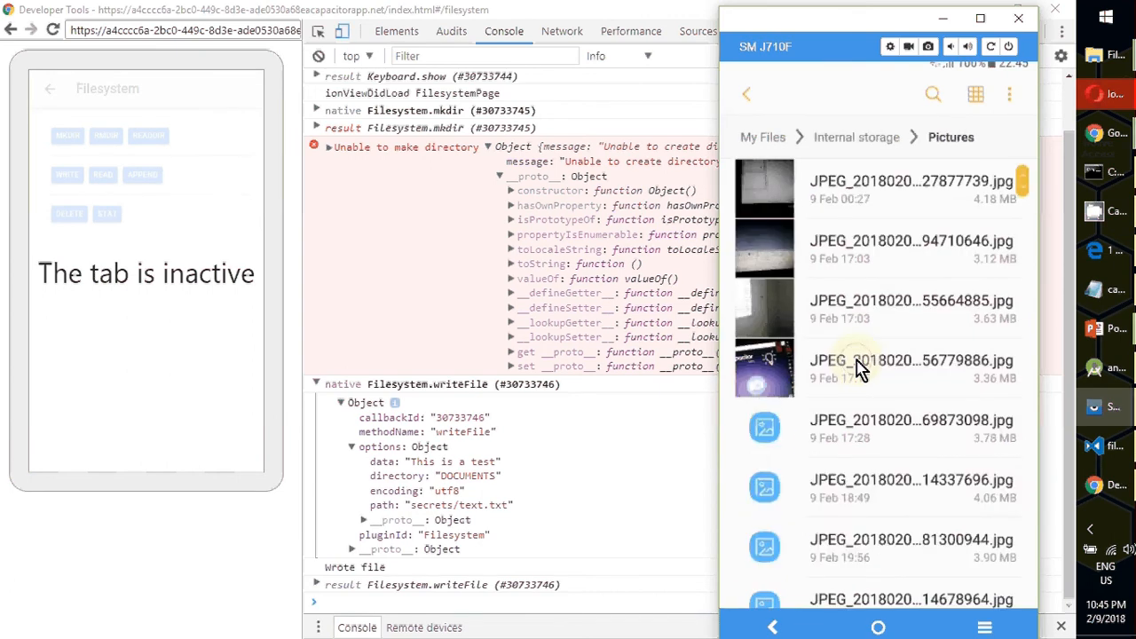
scroll(down, 3)
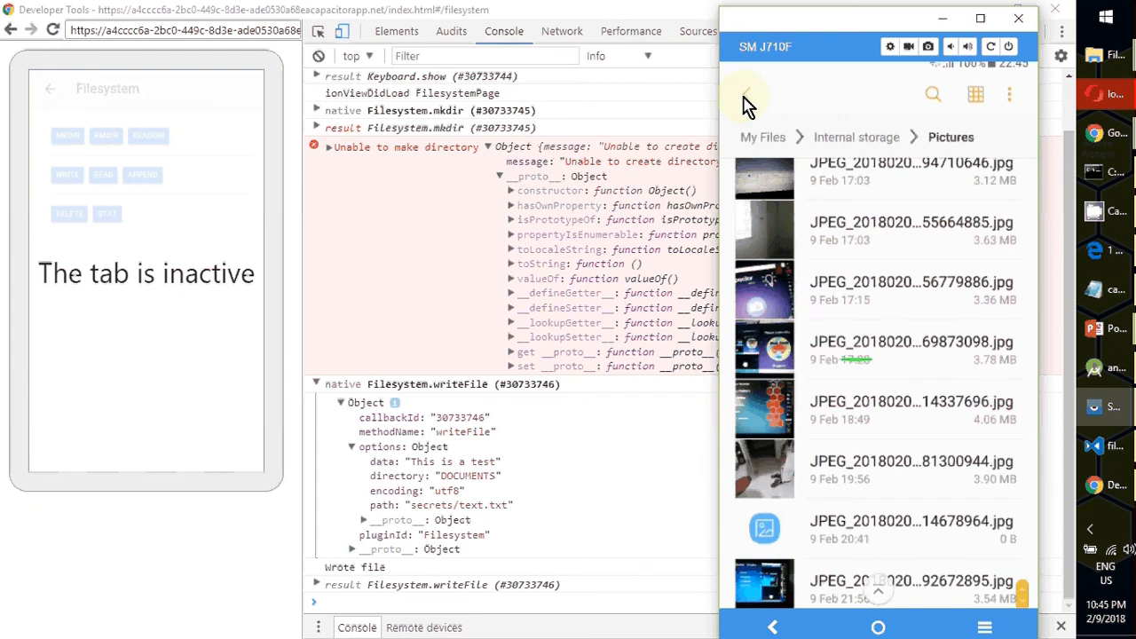
key(alt+tab)
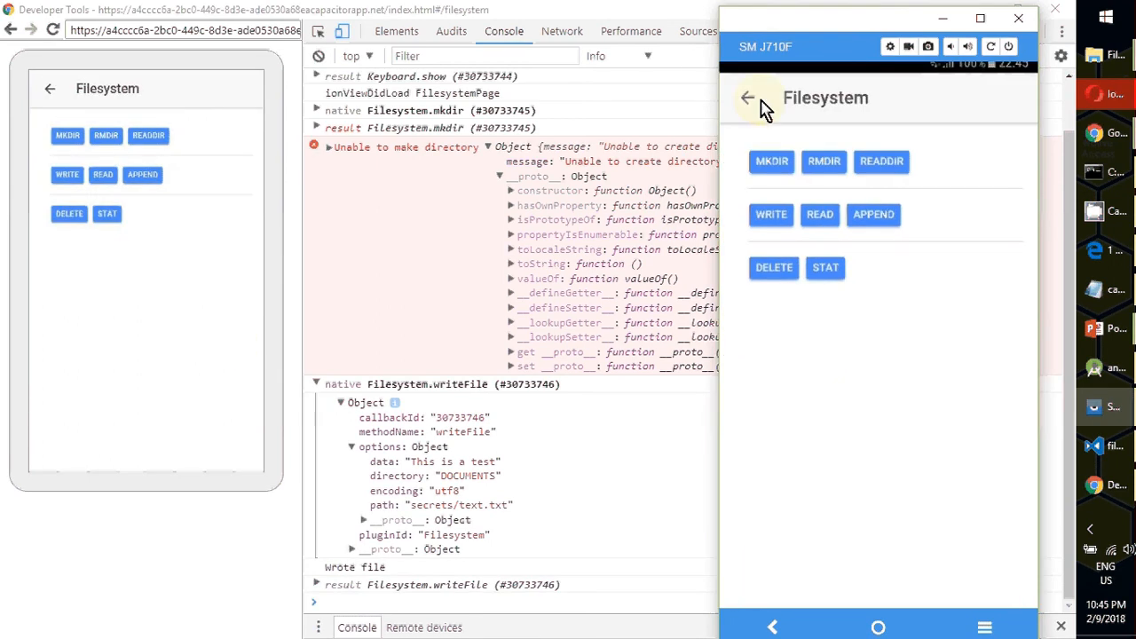
Step: Go back to the app's plugin list and return to the PowerPoint plugins slide
click(749, 97)
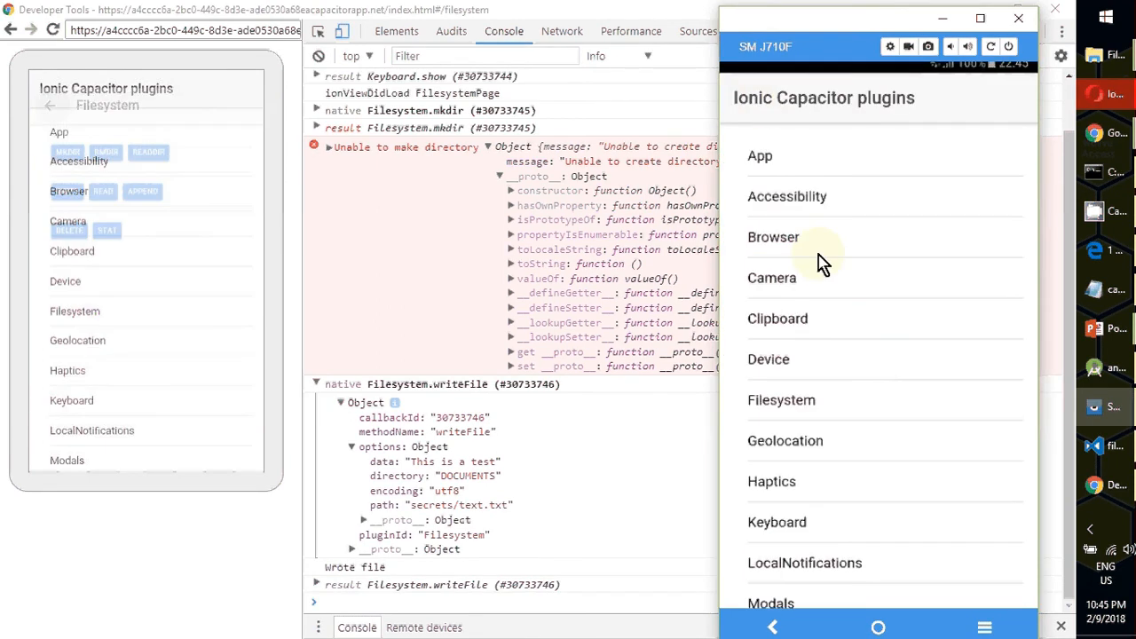
key(Alt+Tab)
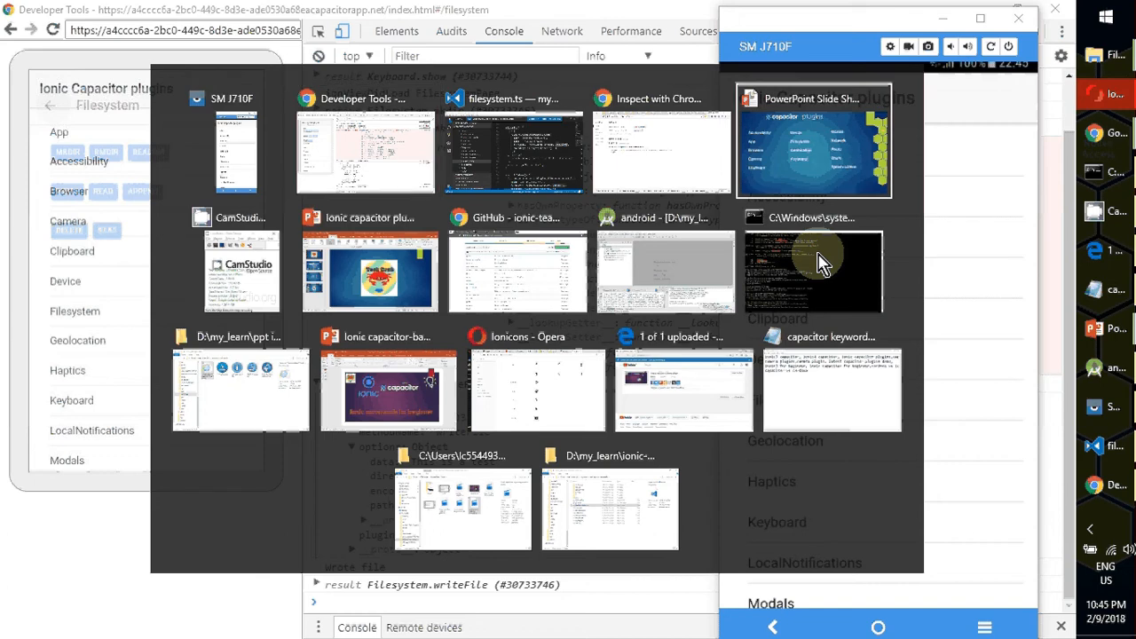
click(813, 139)
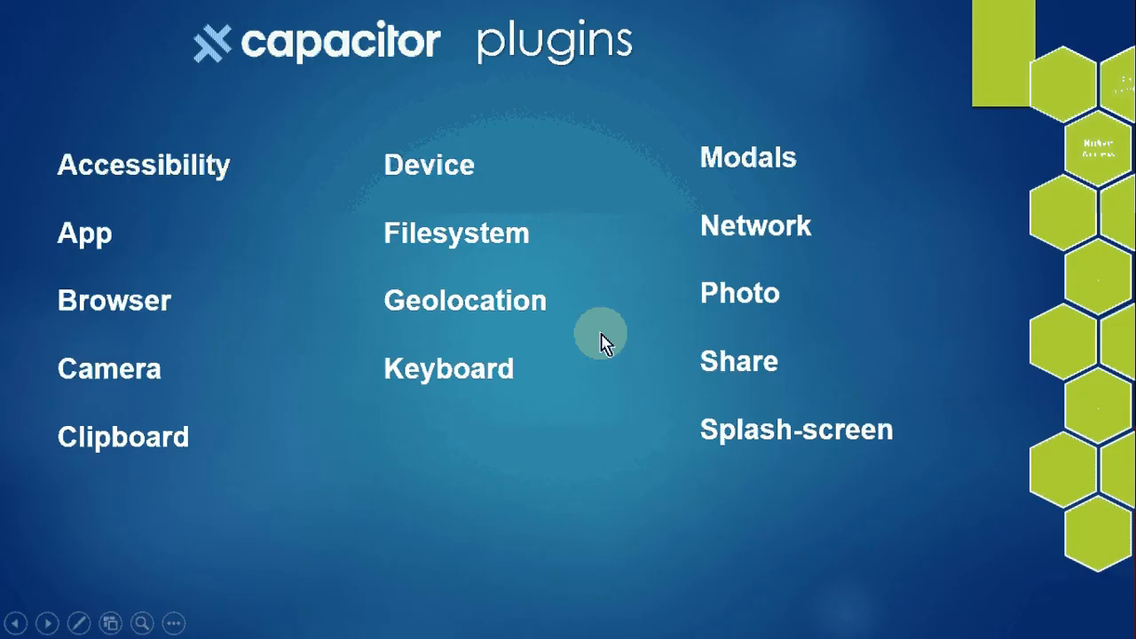